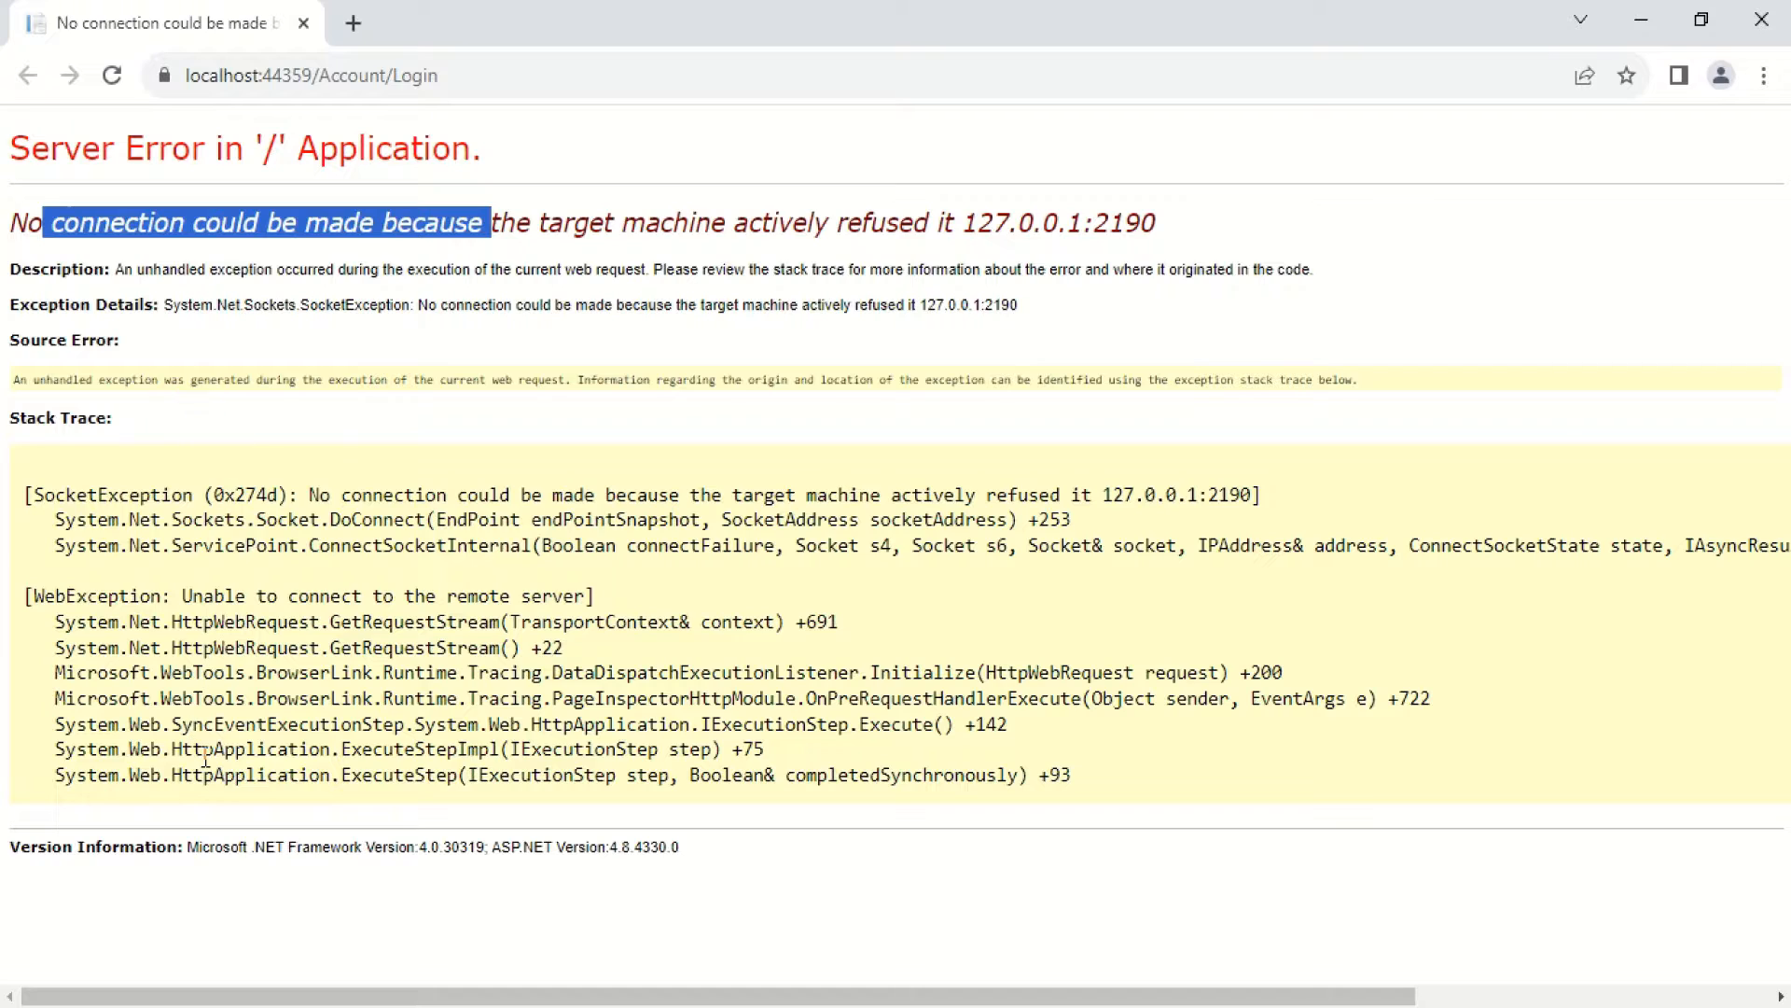
mouse_move(827, 731)
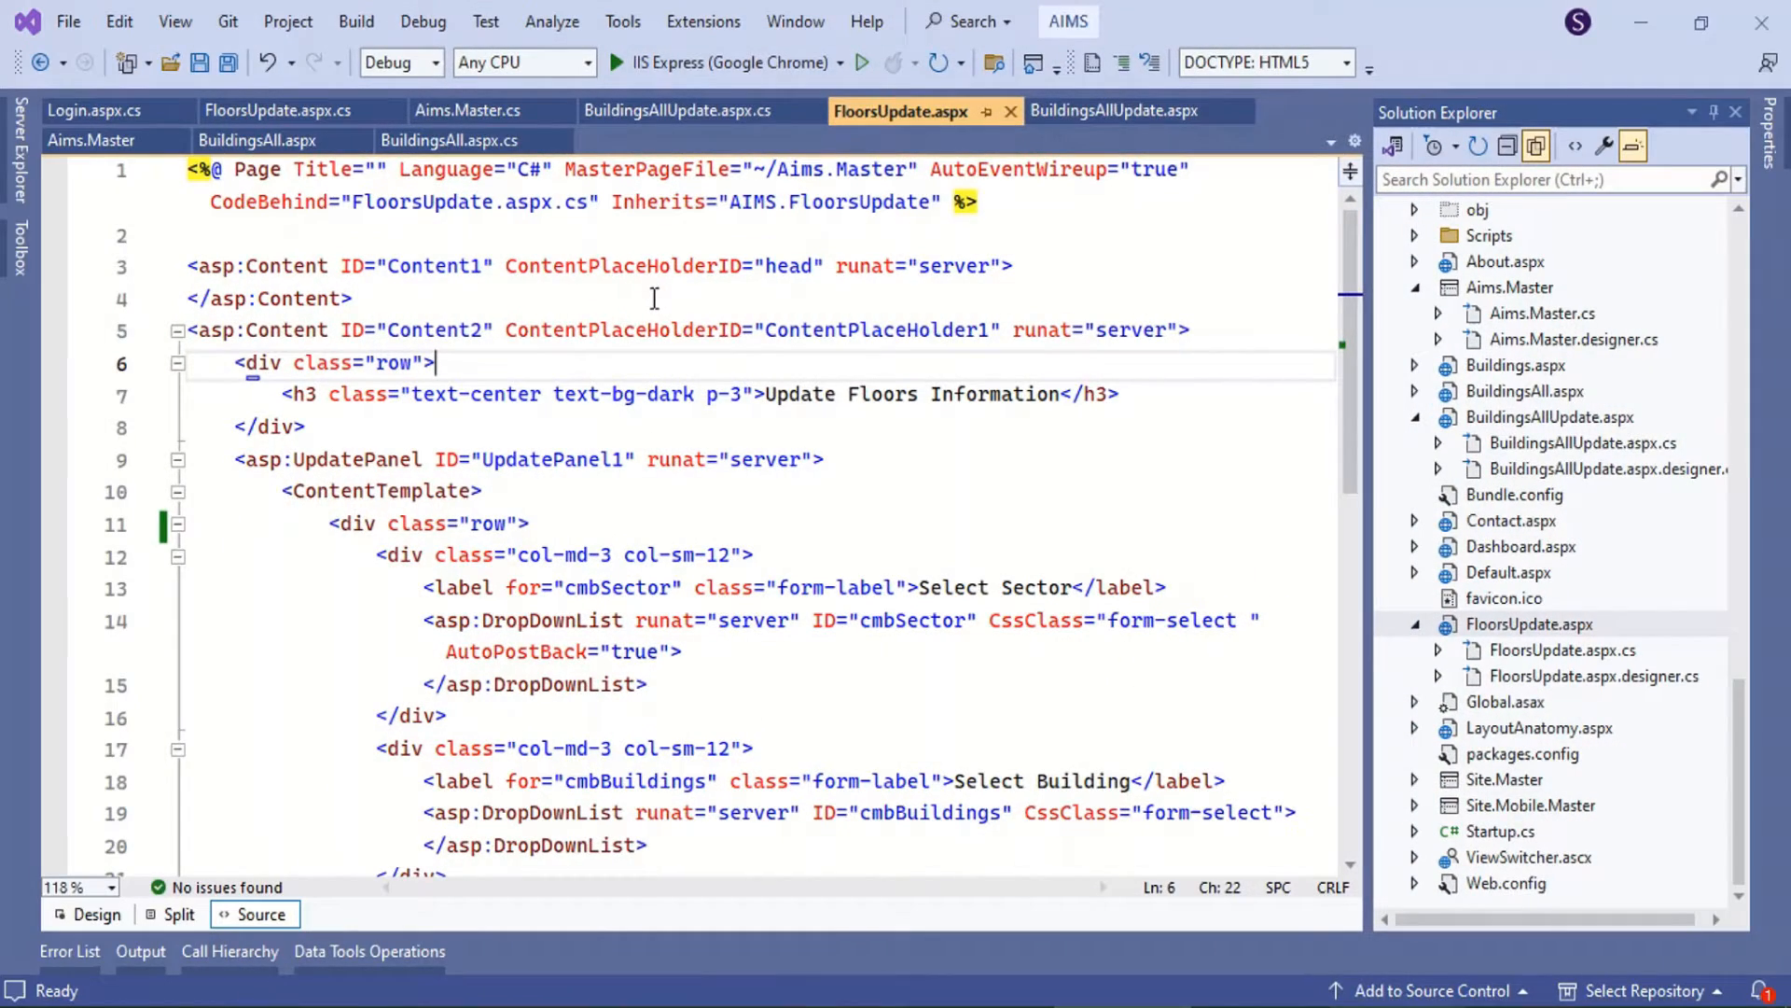
mouse_move(355, 22)
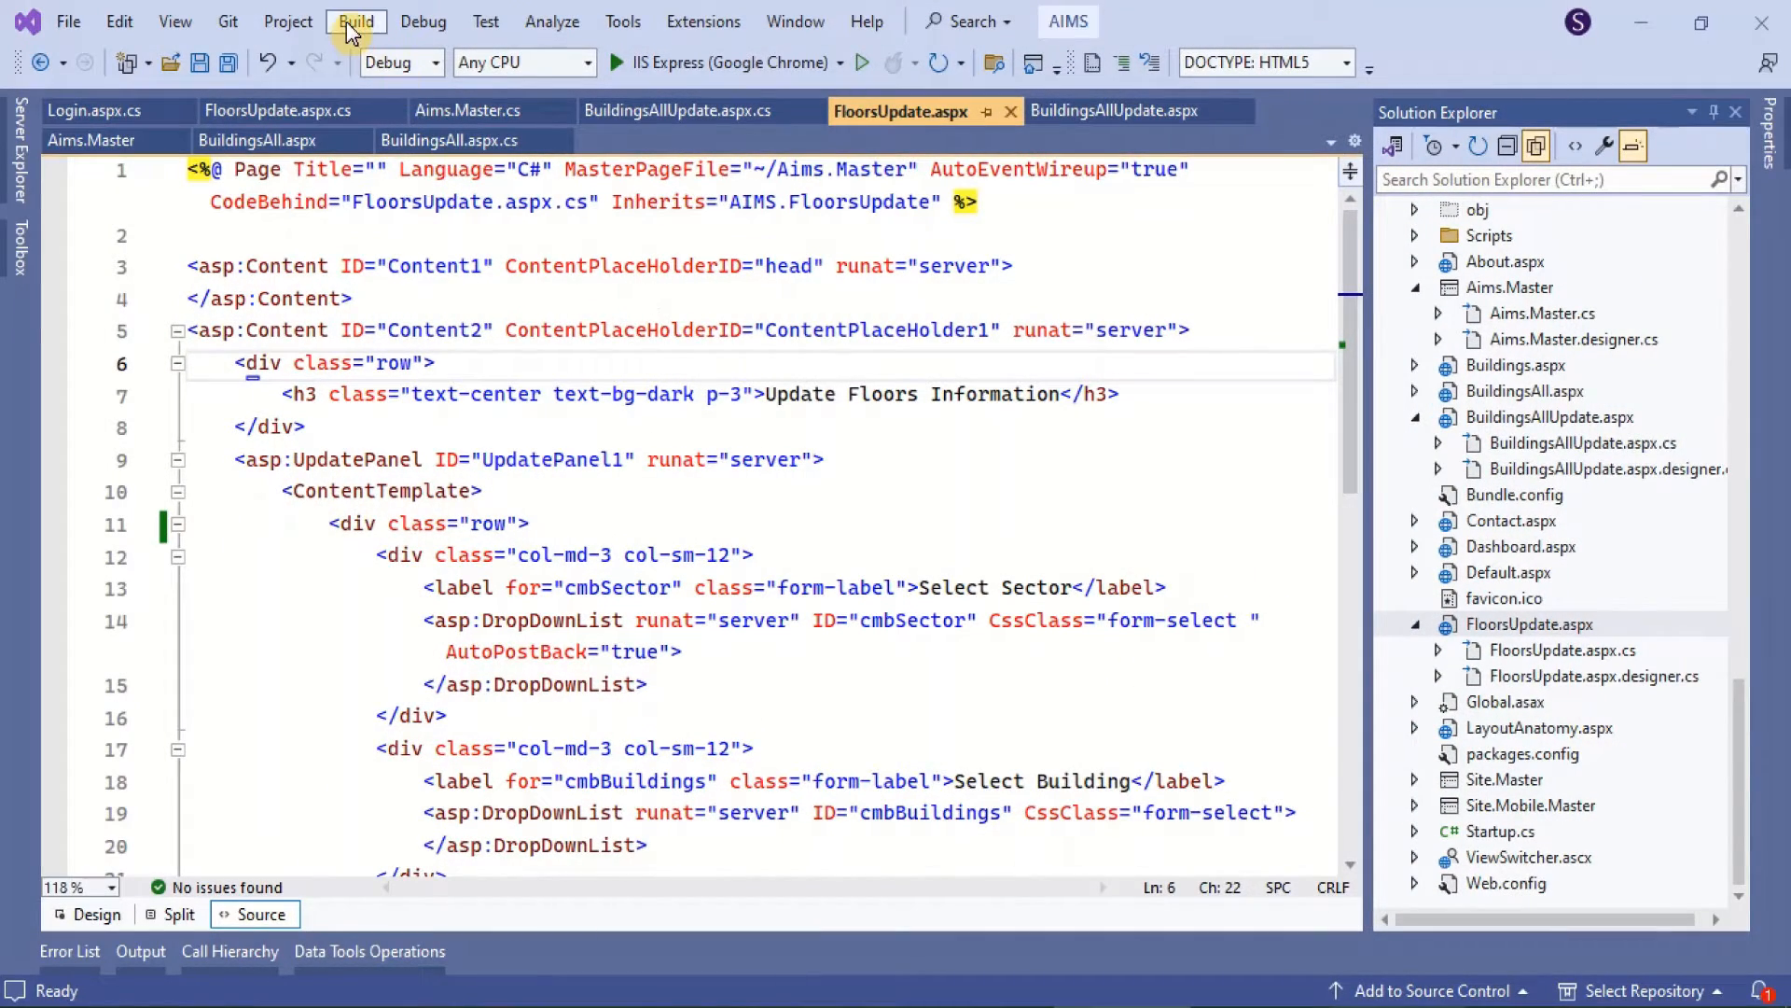
Step: Clean the AIMS solution and then rebuild it from the Build menu
click(354, 23)
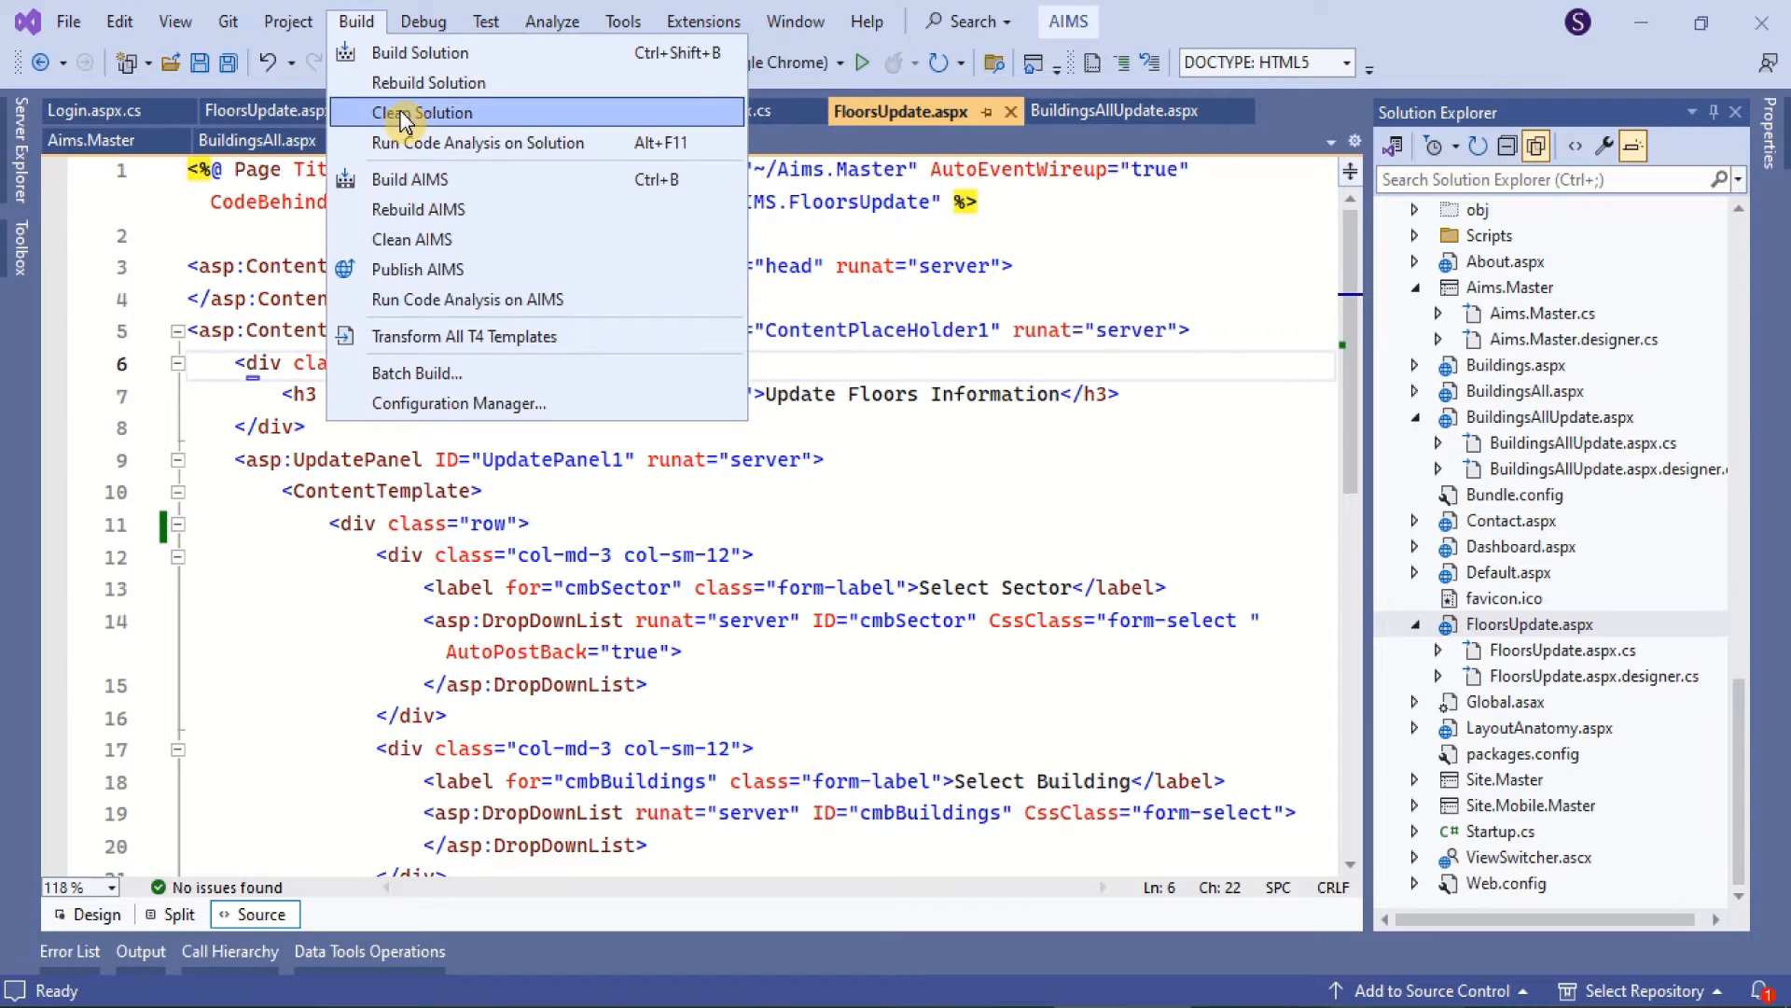
click(421, 111)
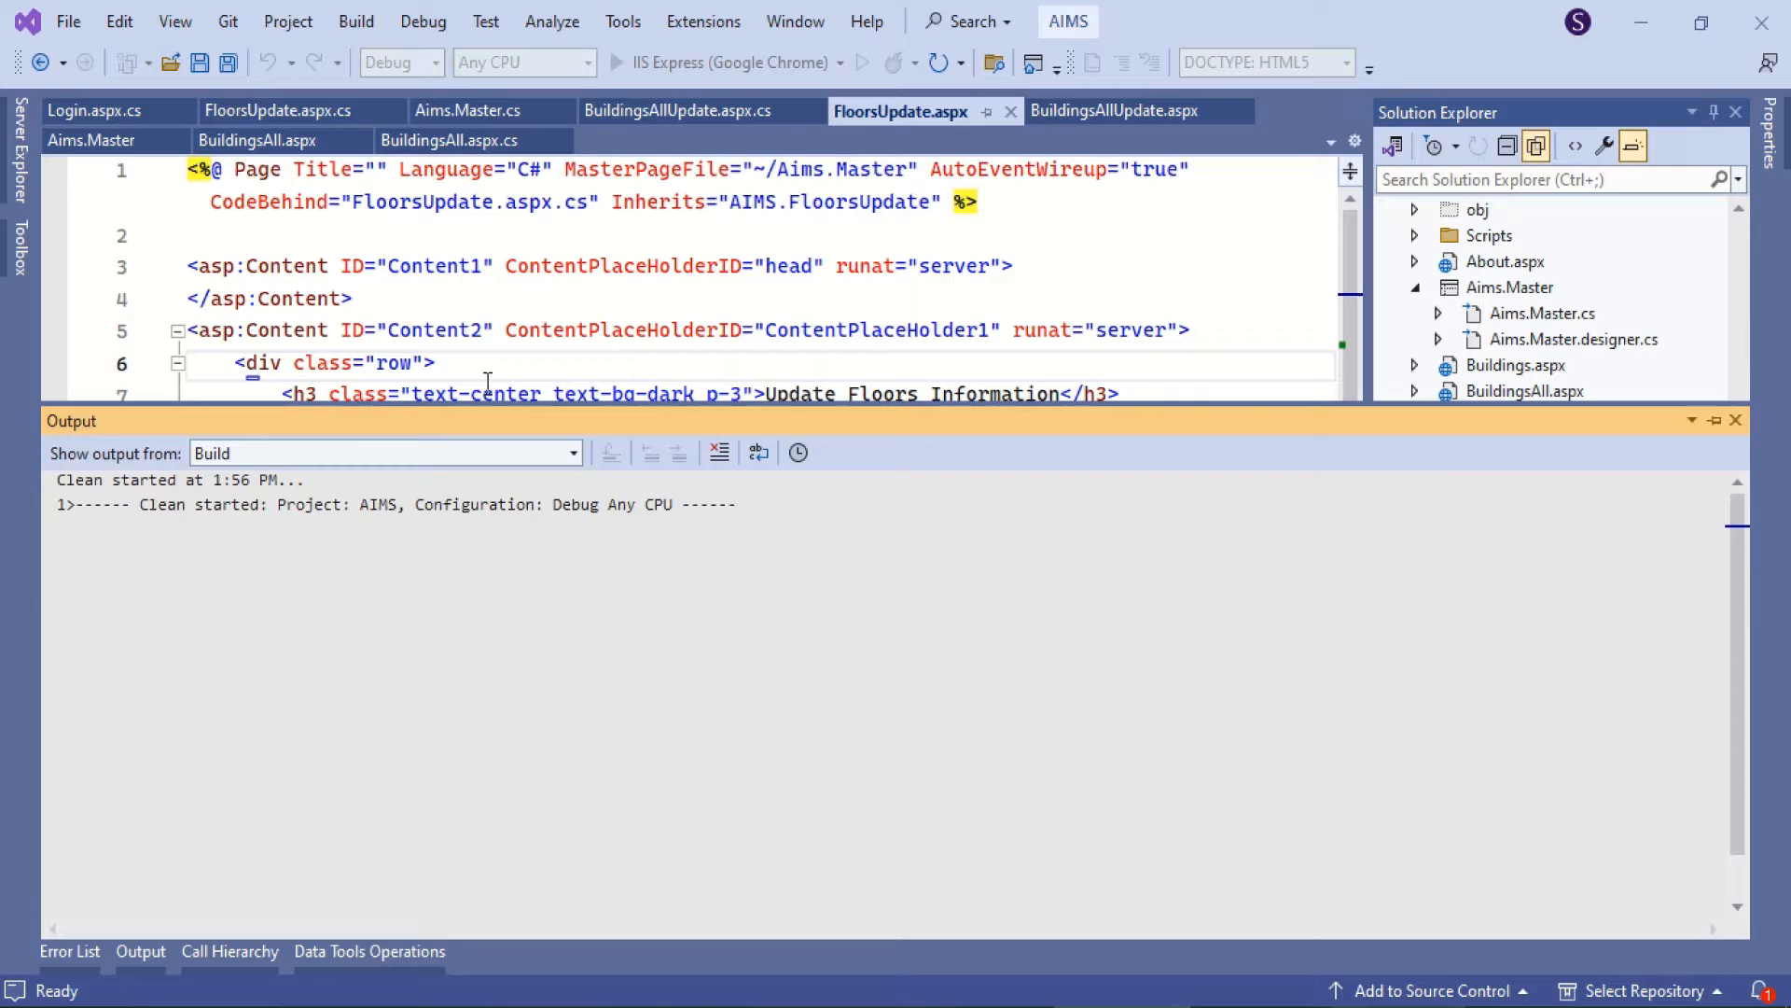
click(355, 23)
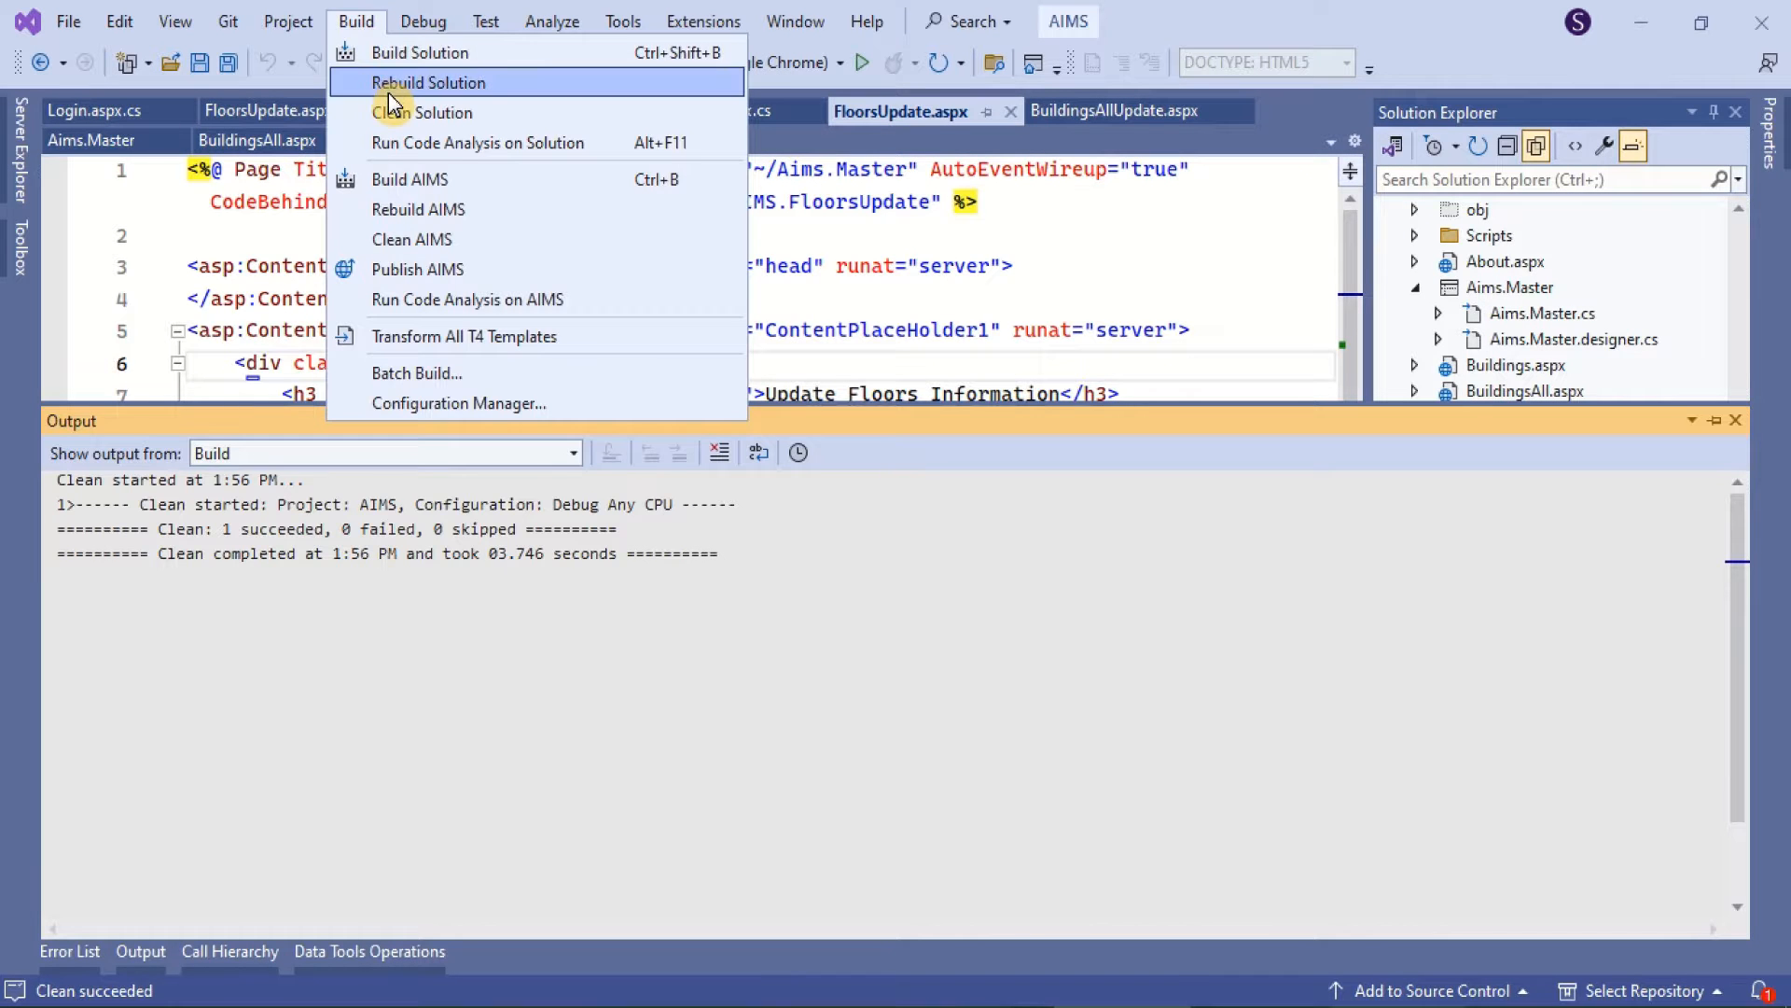
click(427, 82)
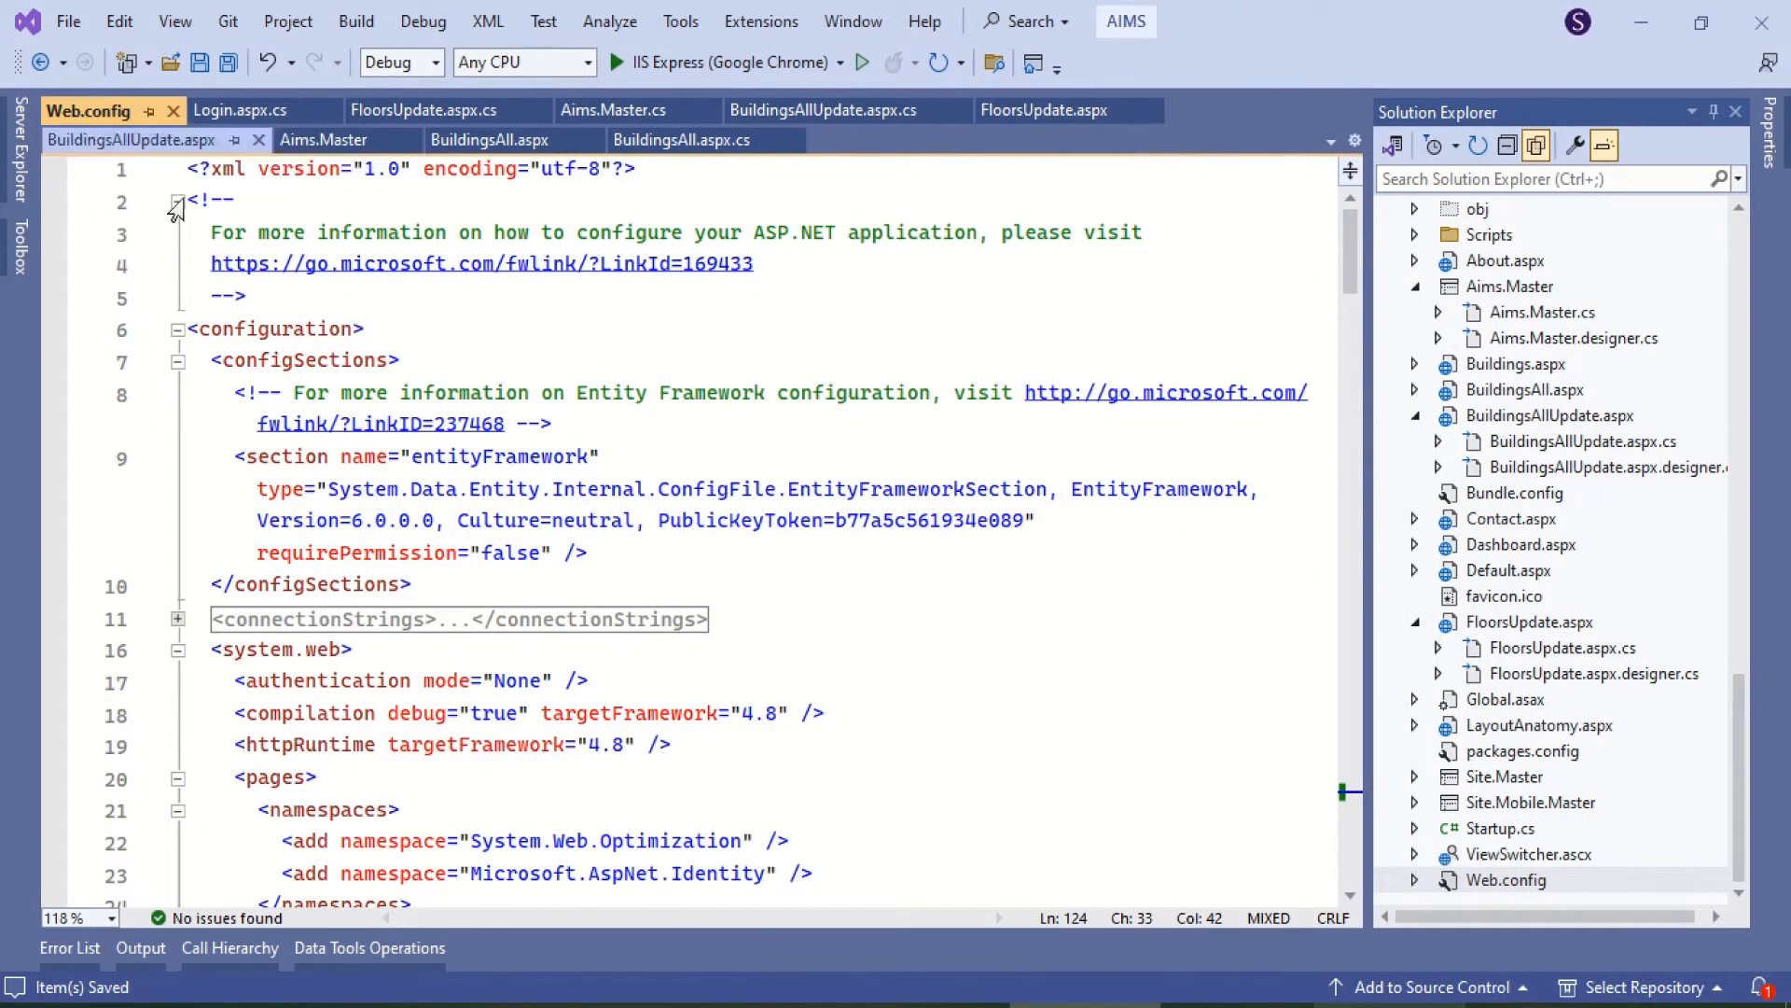
Step: Change the default proxy's usesystemdefault to "False" under <system.net> and save Web.config
scroll(down, 3)
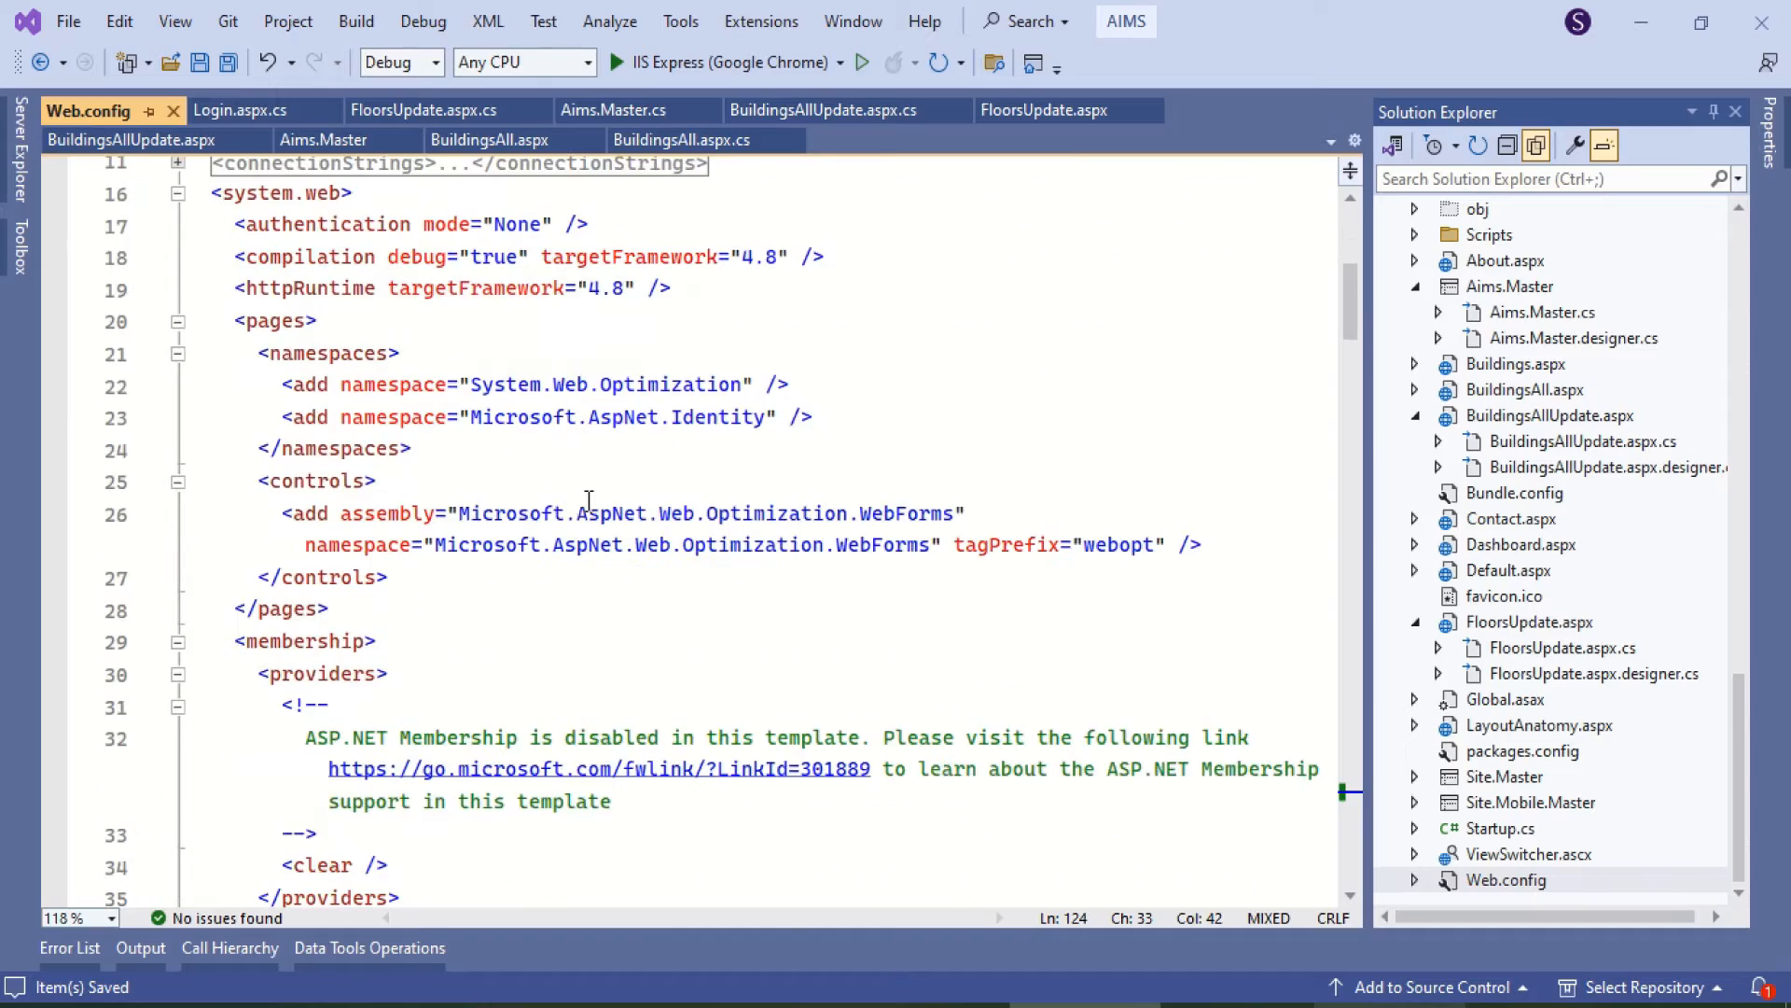
scroll(down, 3)
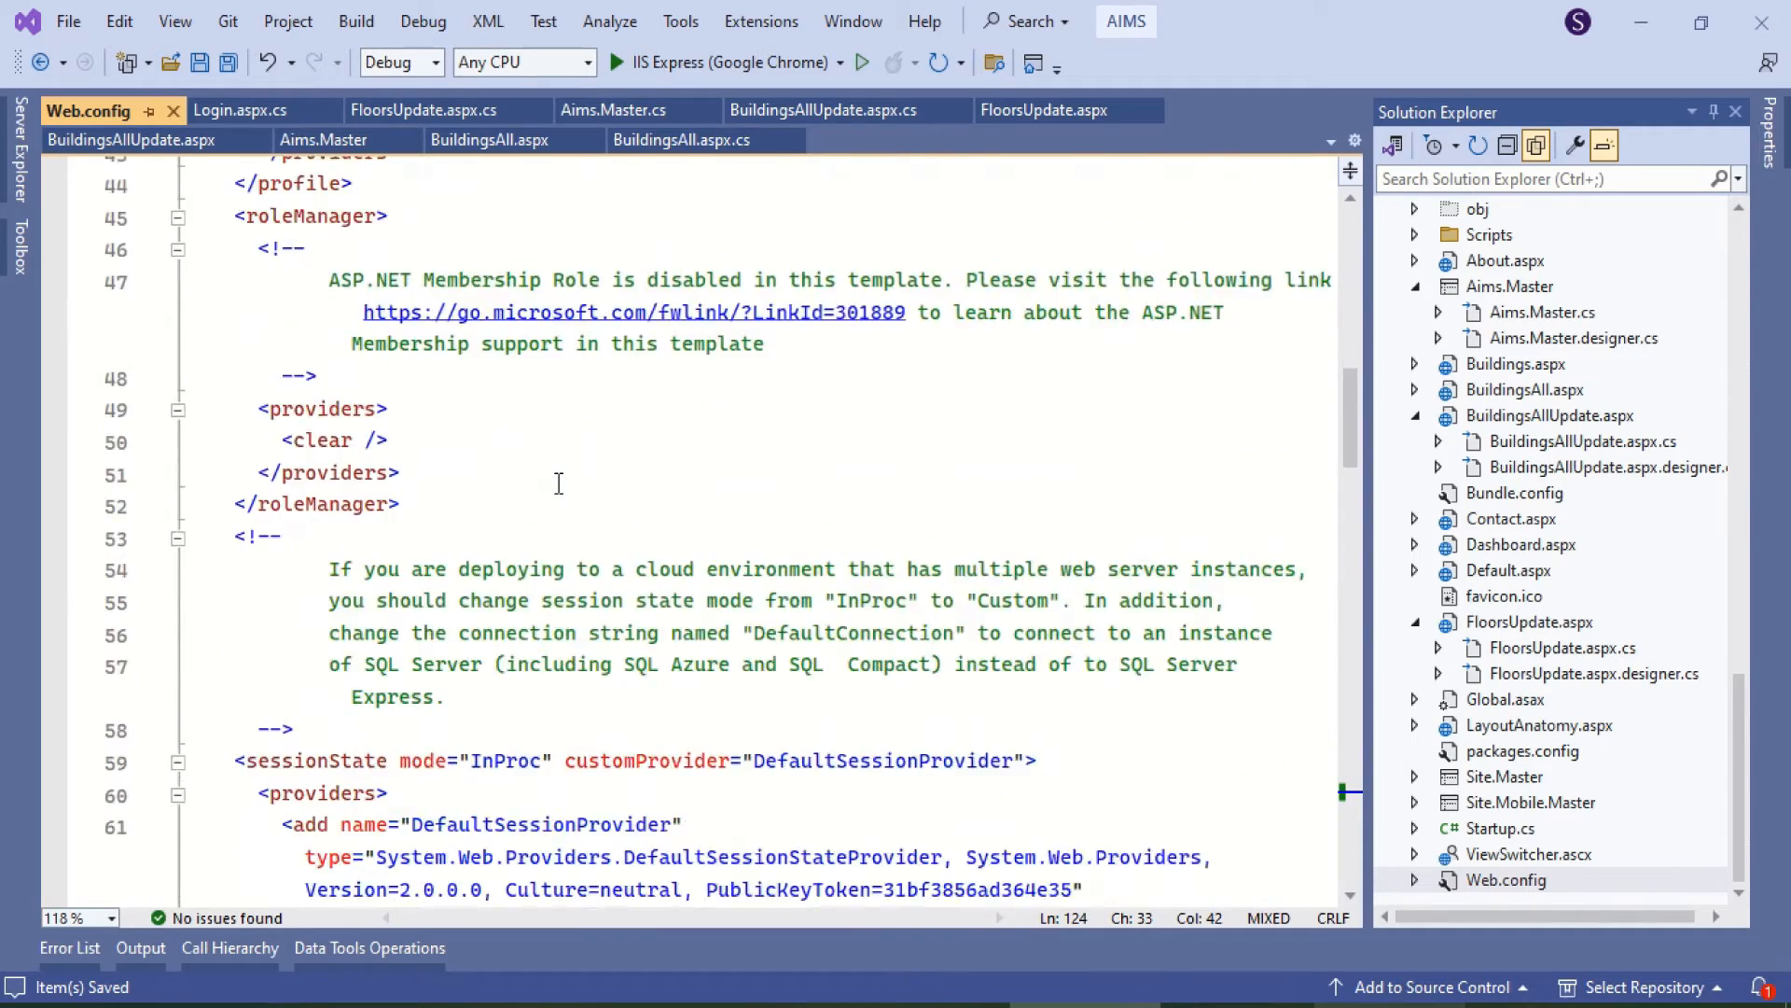
scroll(down, 3)
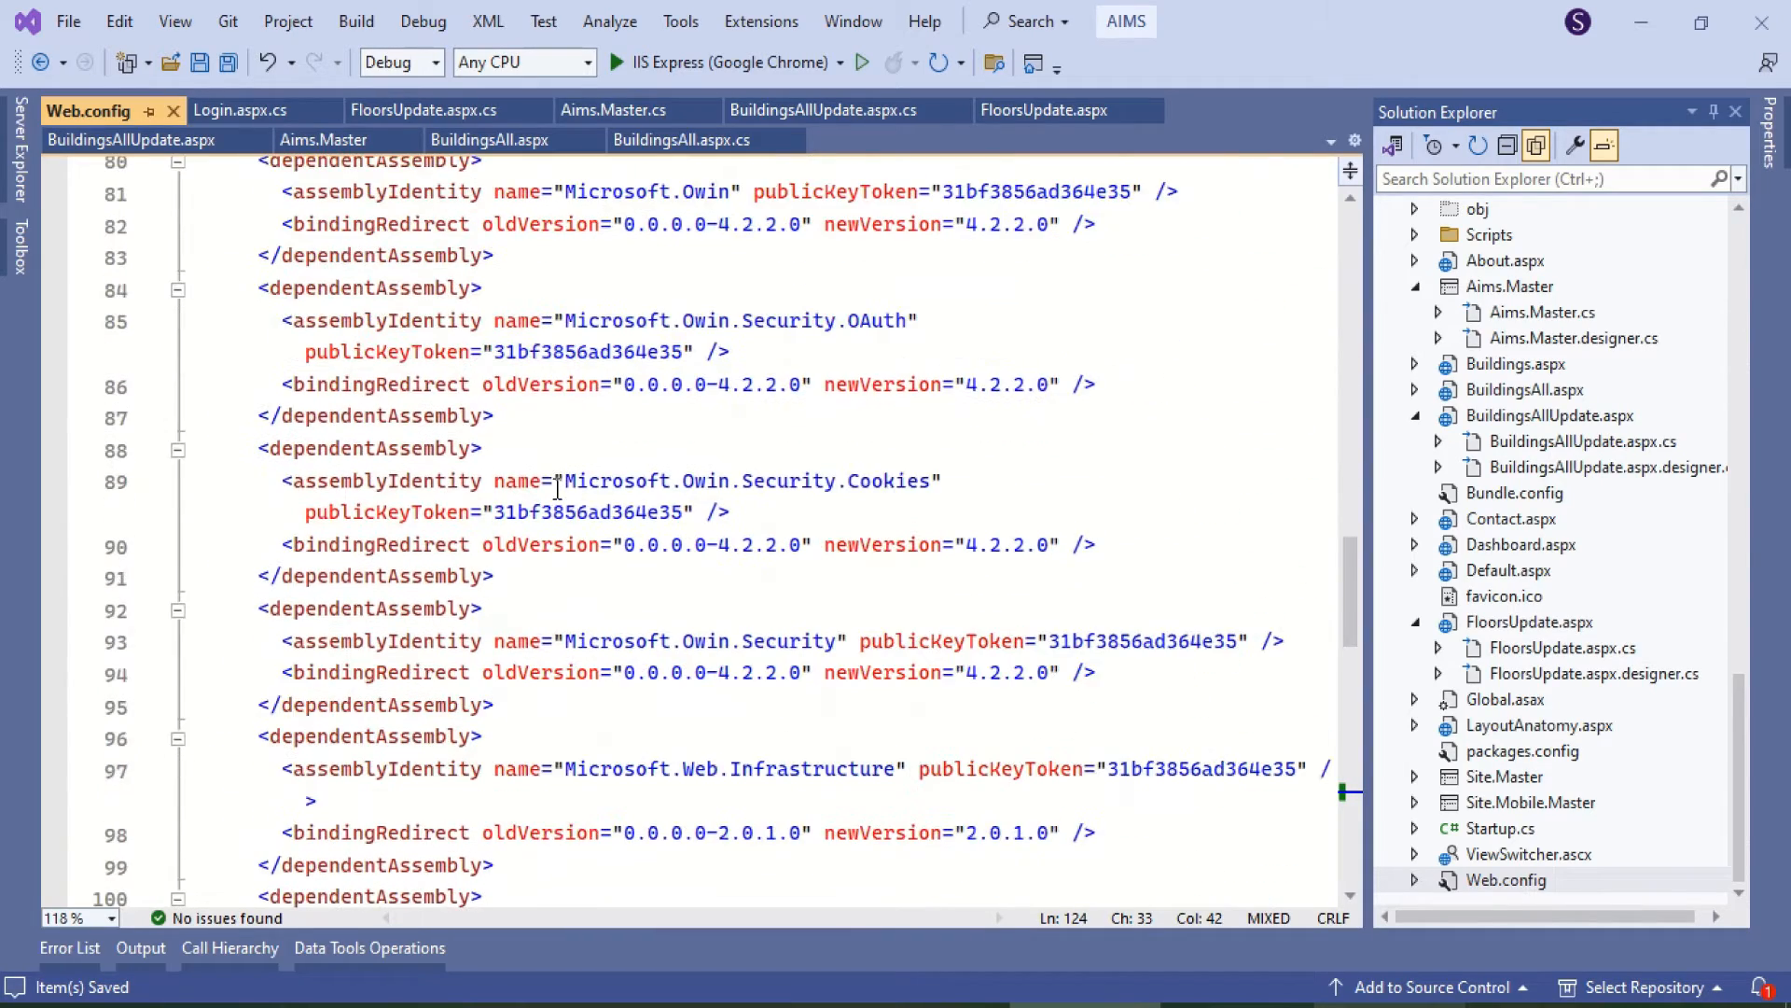
scroll(down, 3)
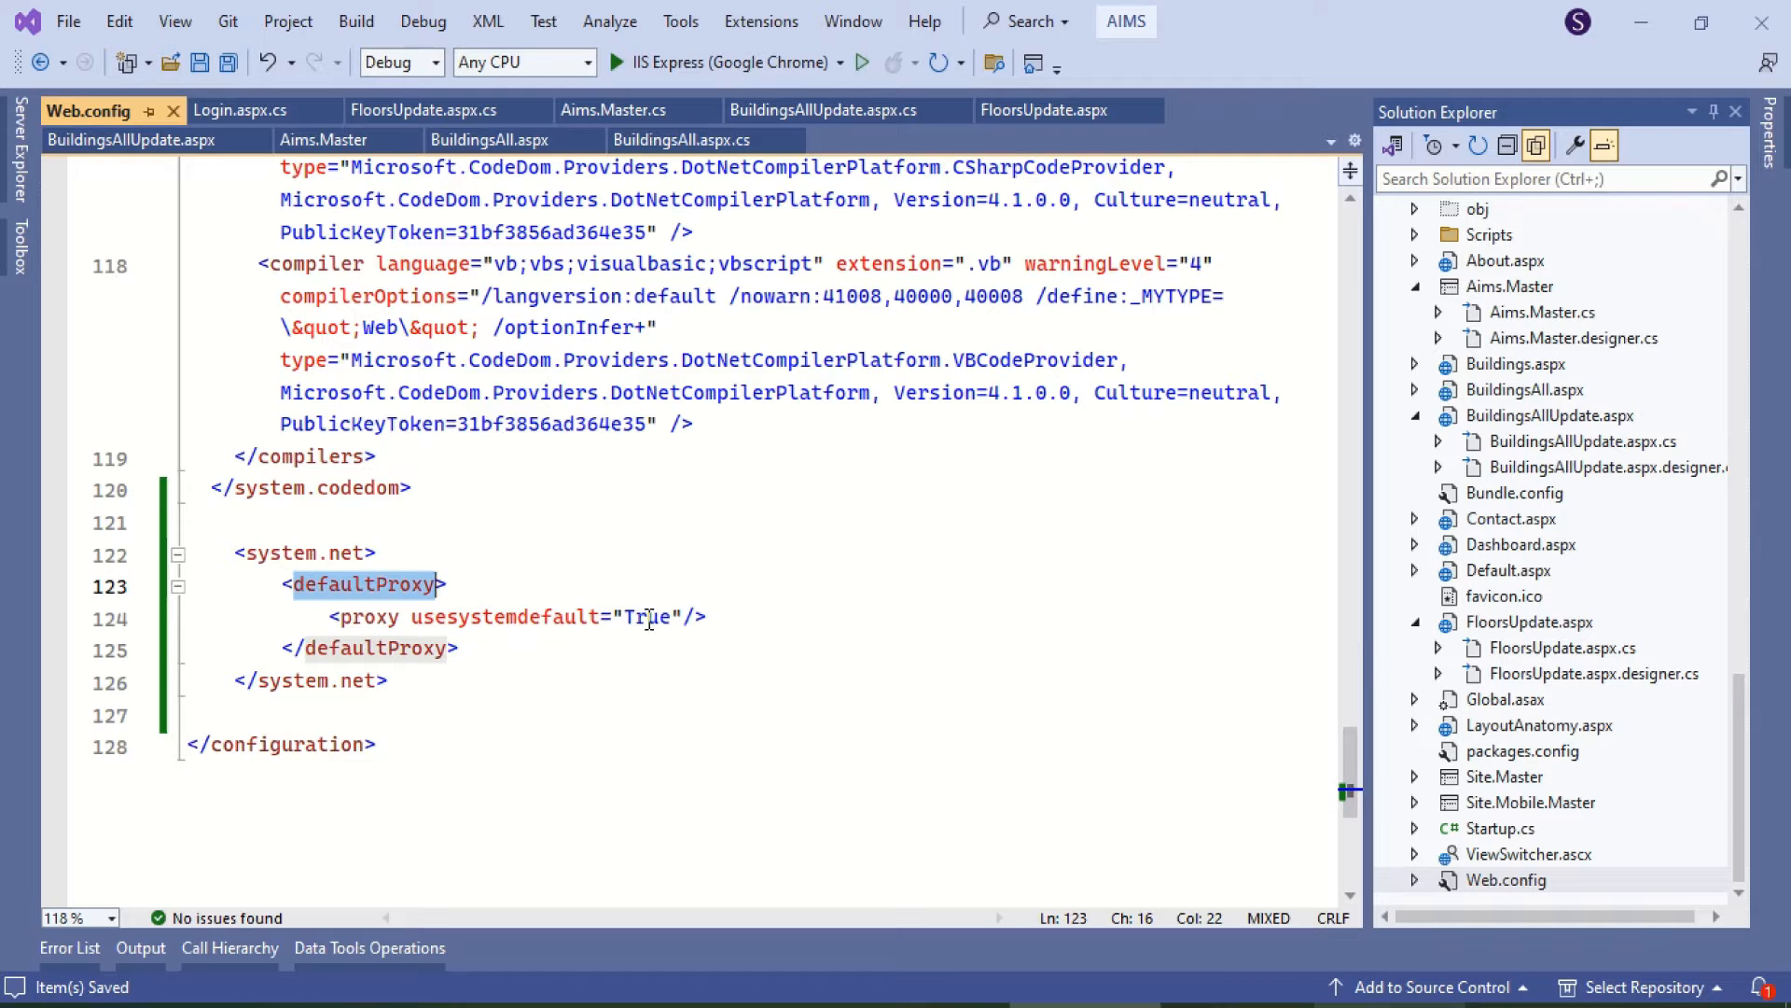
text(fal)
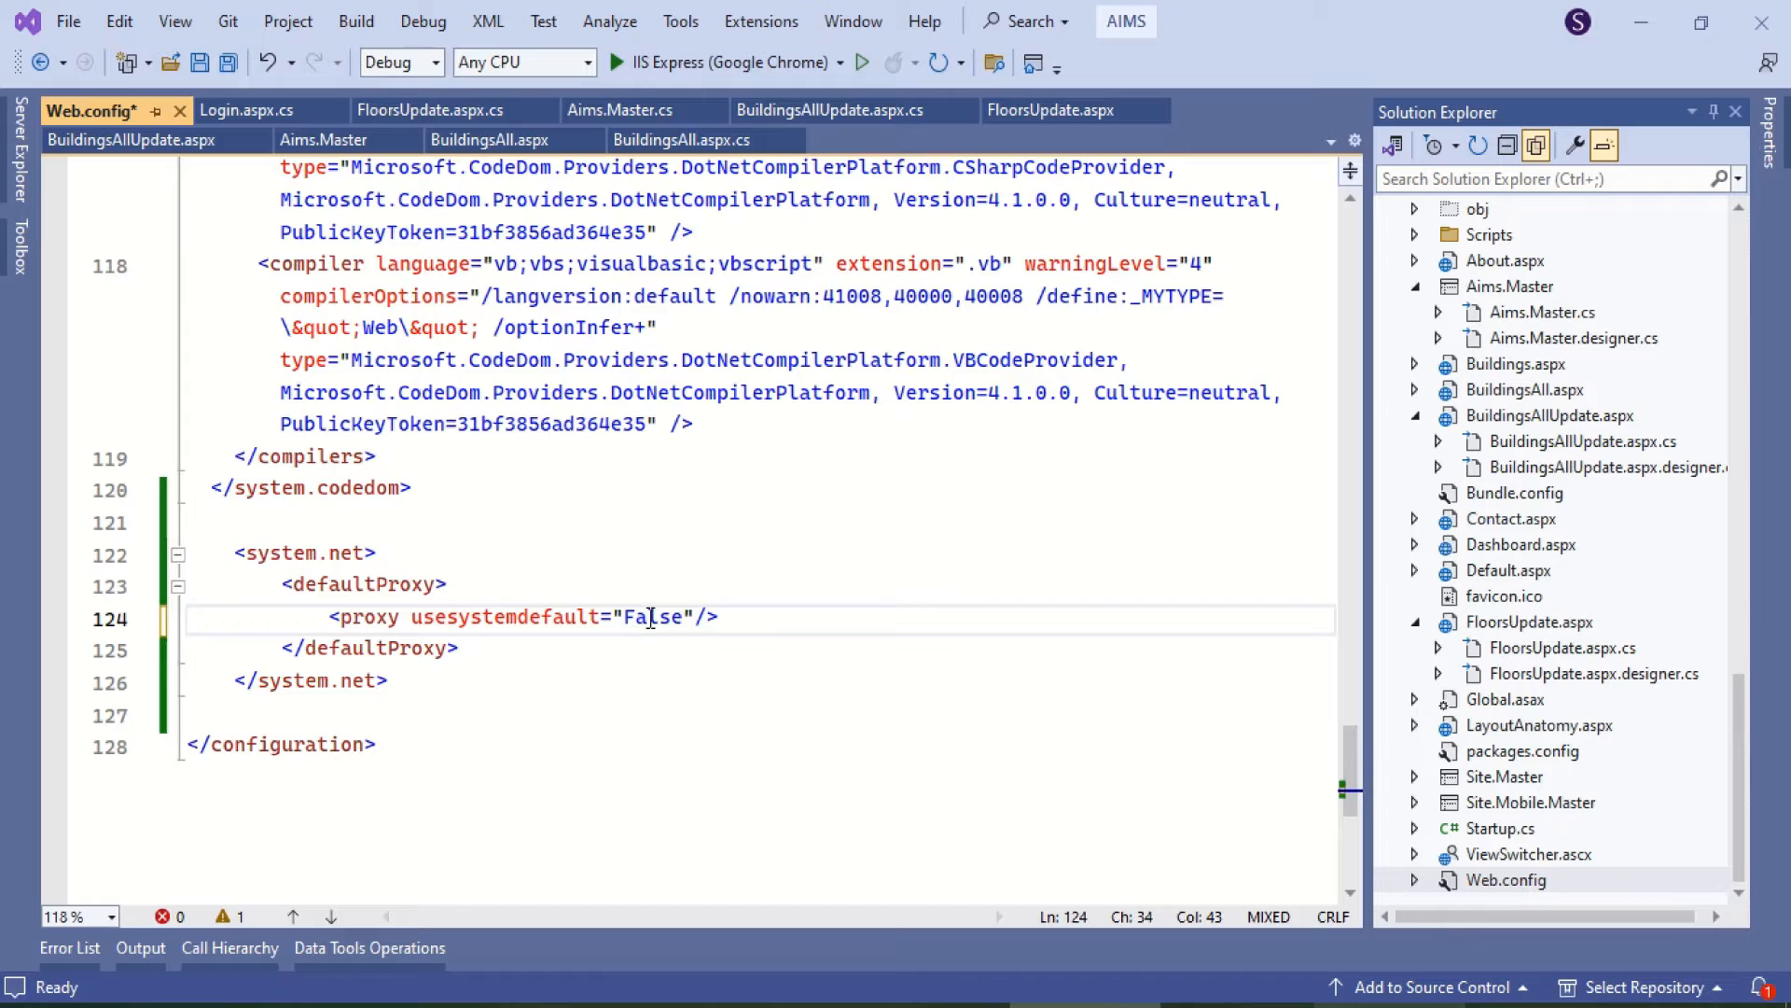
key(ctrl+s)
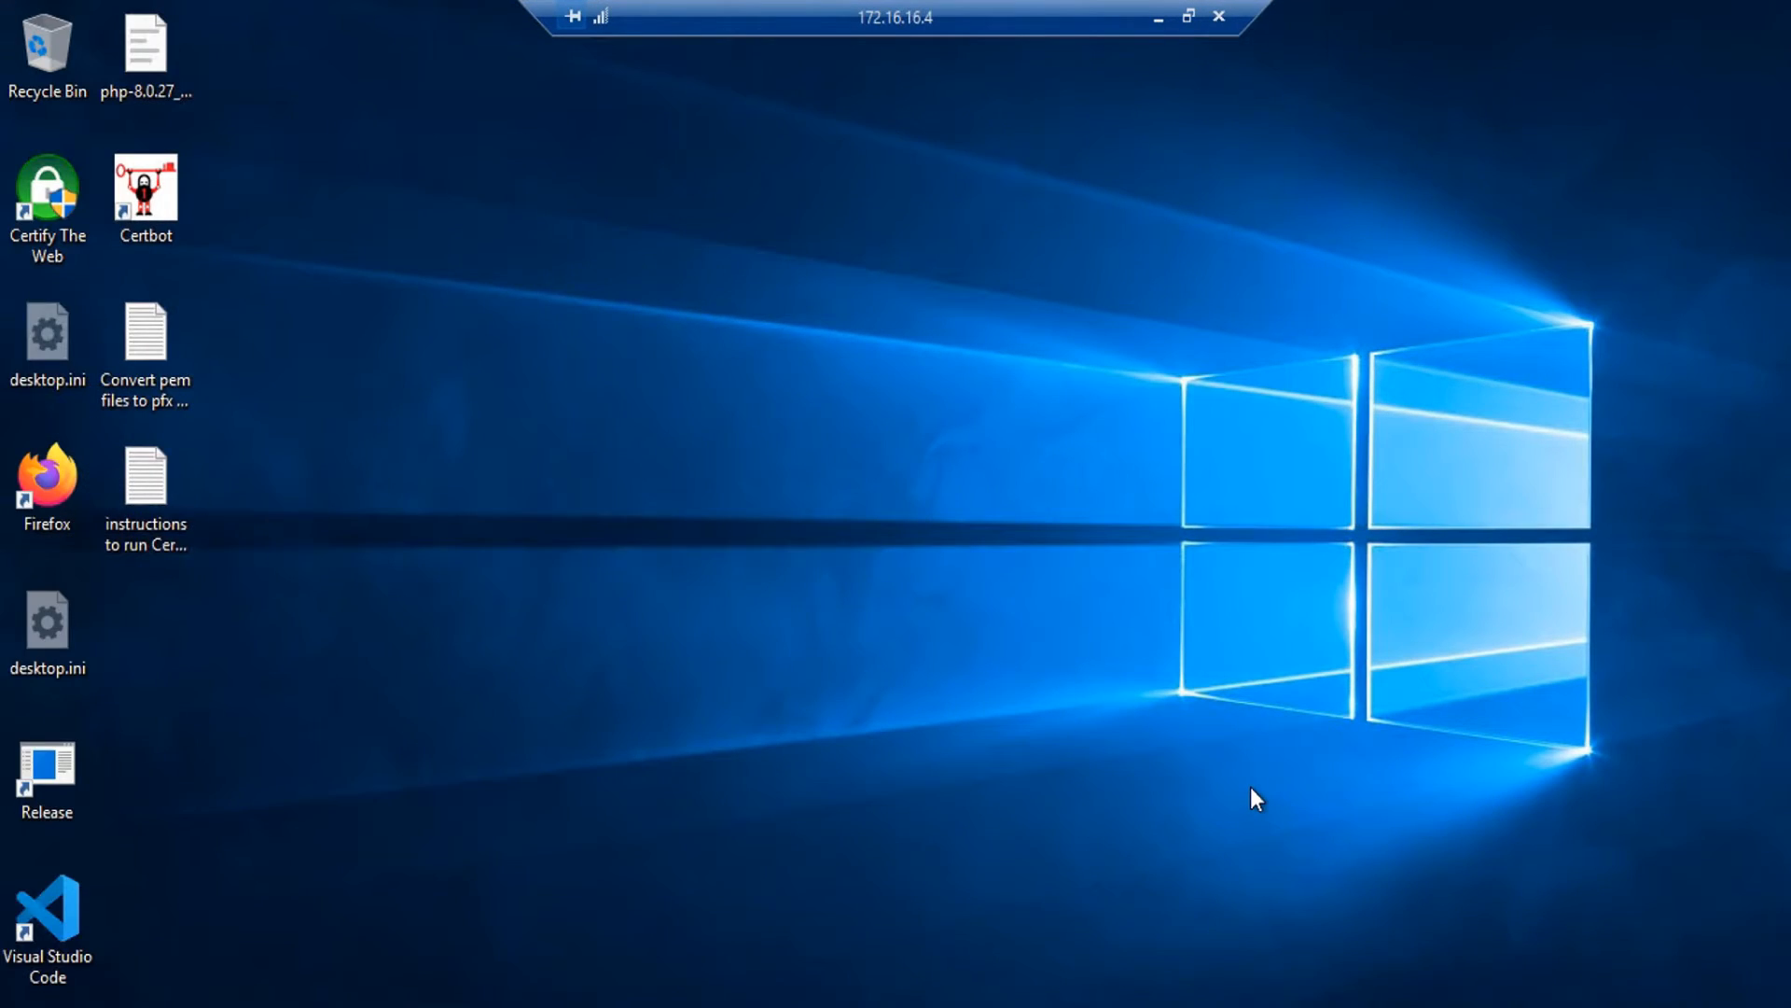
Step: Find Windows Firewall with Advanced Security via Start search for 'fire'
text(fire)
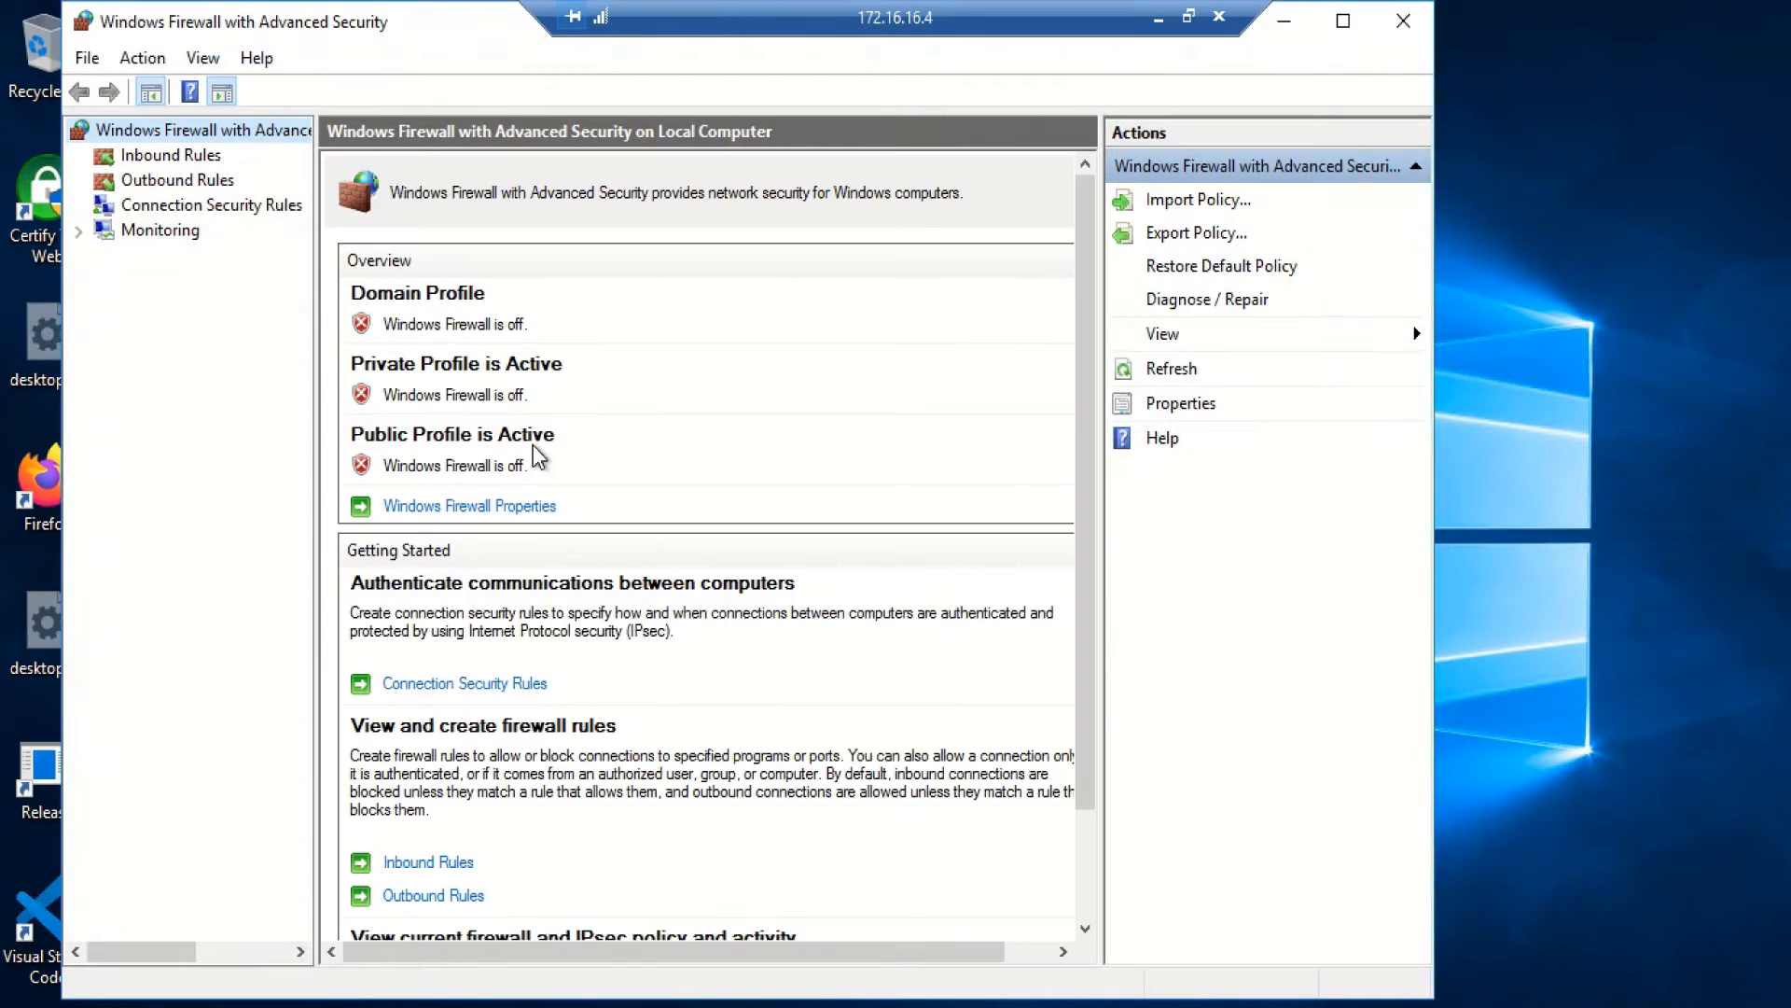
mouse_move(634, 340)
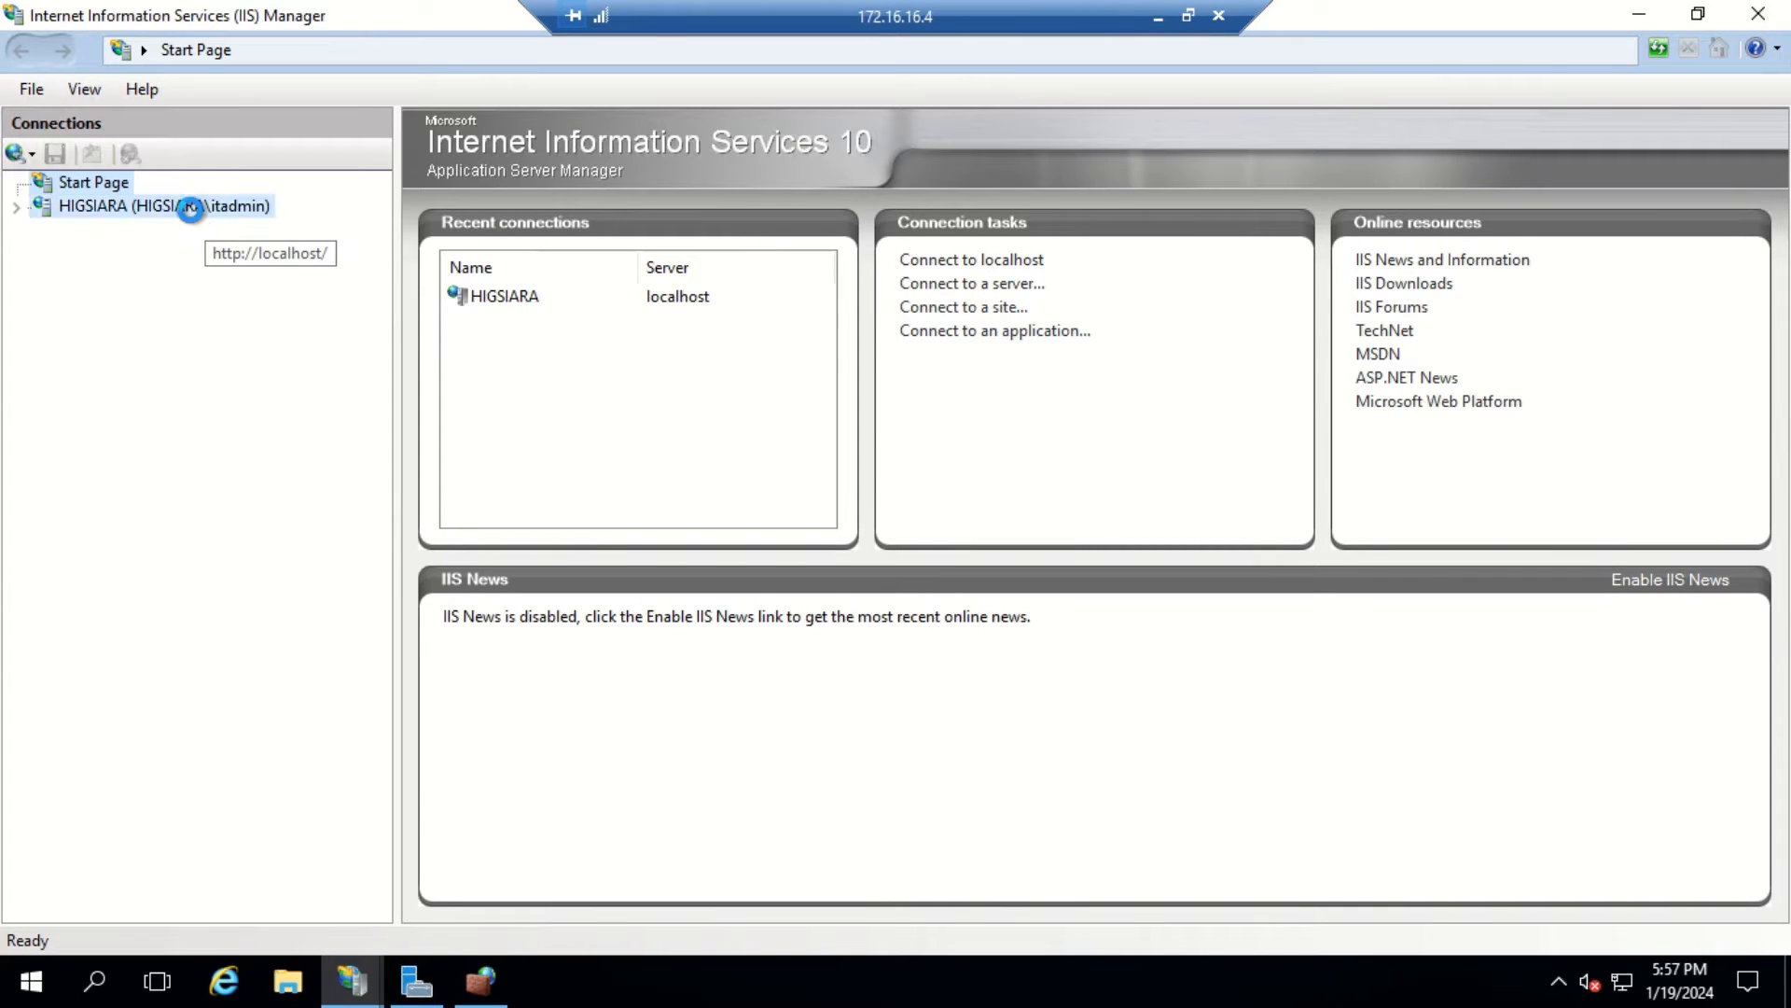
Step: Select the localhost server node under Connections in IIS Manager
click(149, 205)
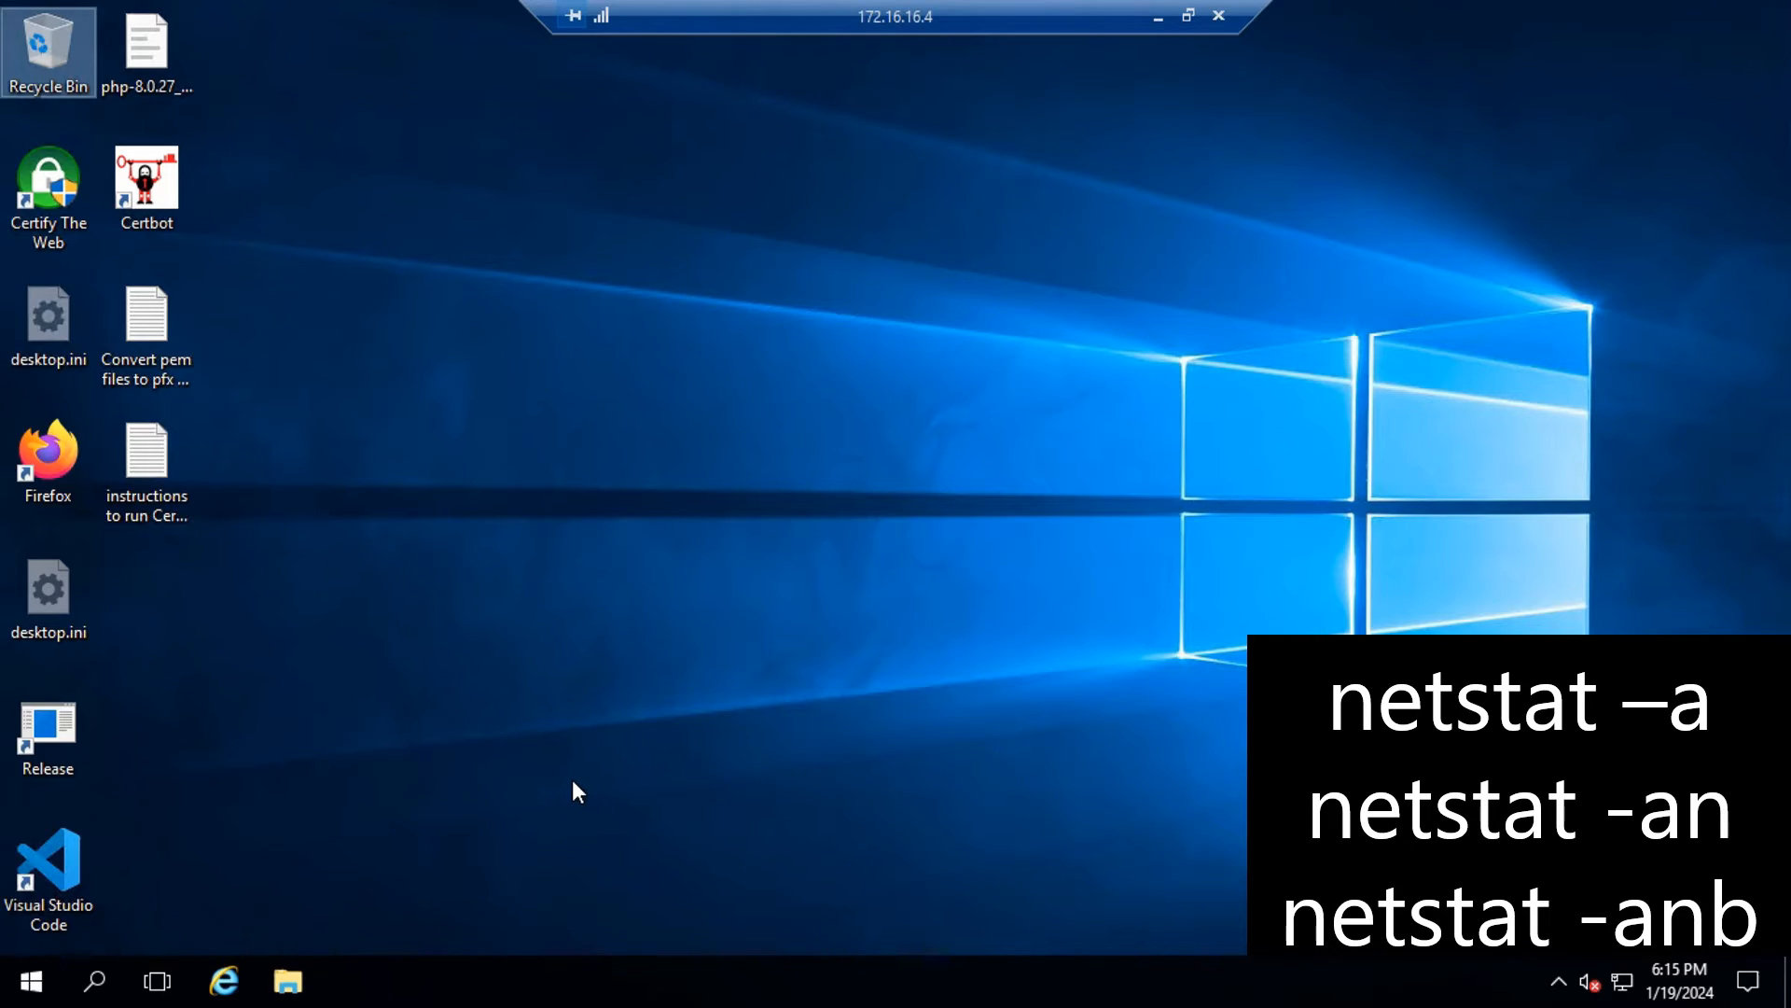
Step: Start Command Prompt as administrator from Start search 'cm', confirming UAC
text(cm)
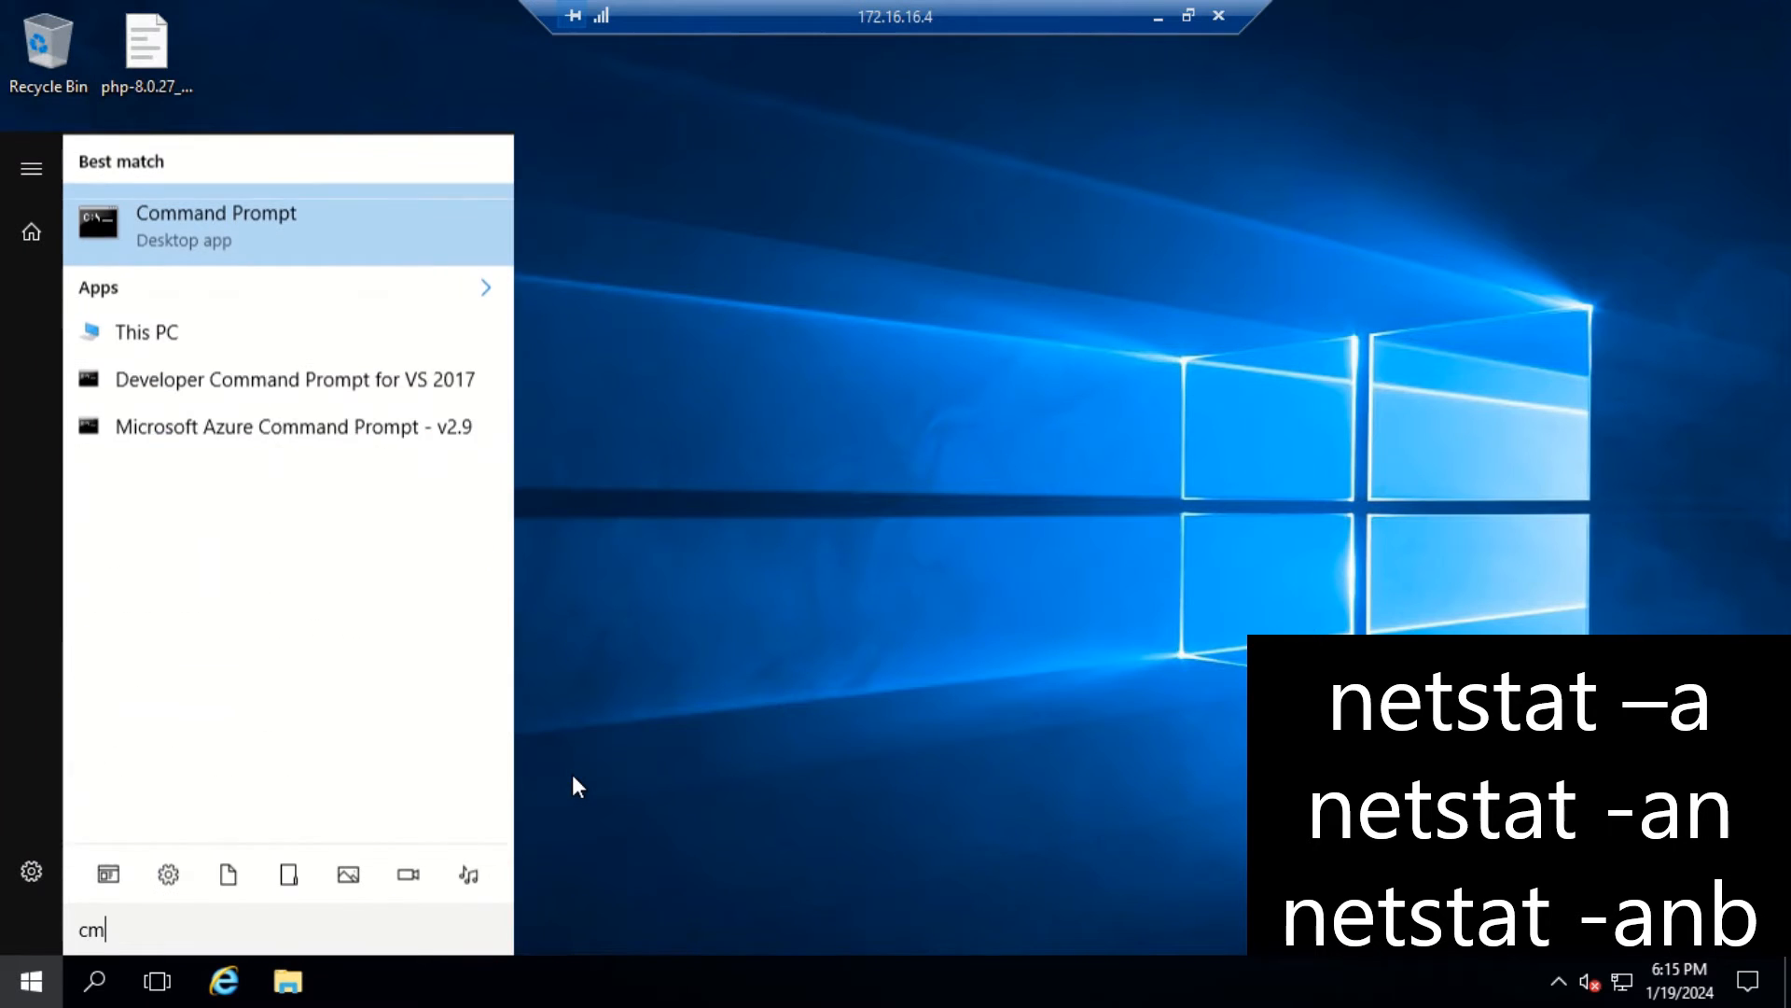
right_click(233, 223)
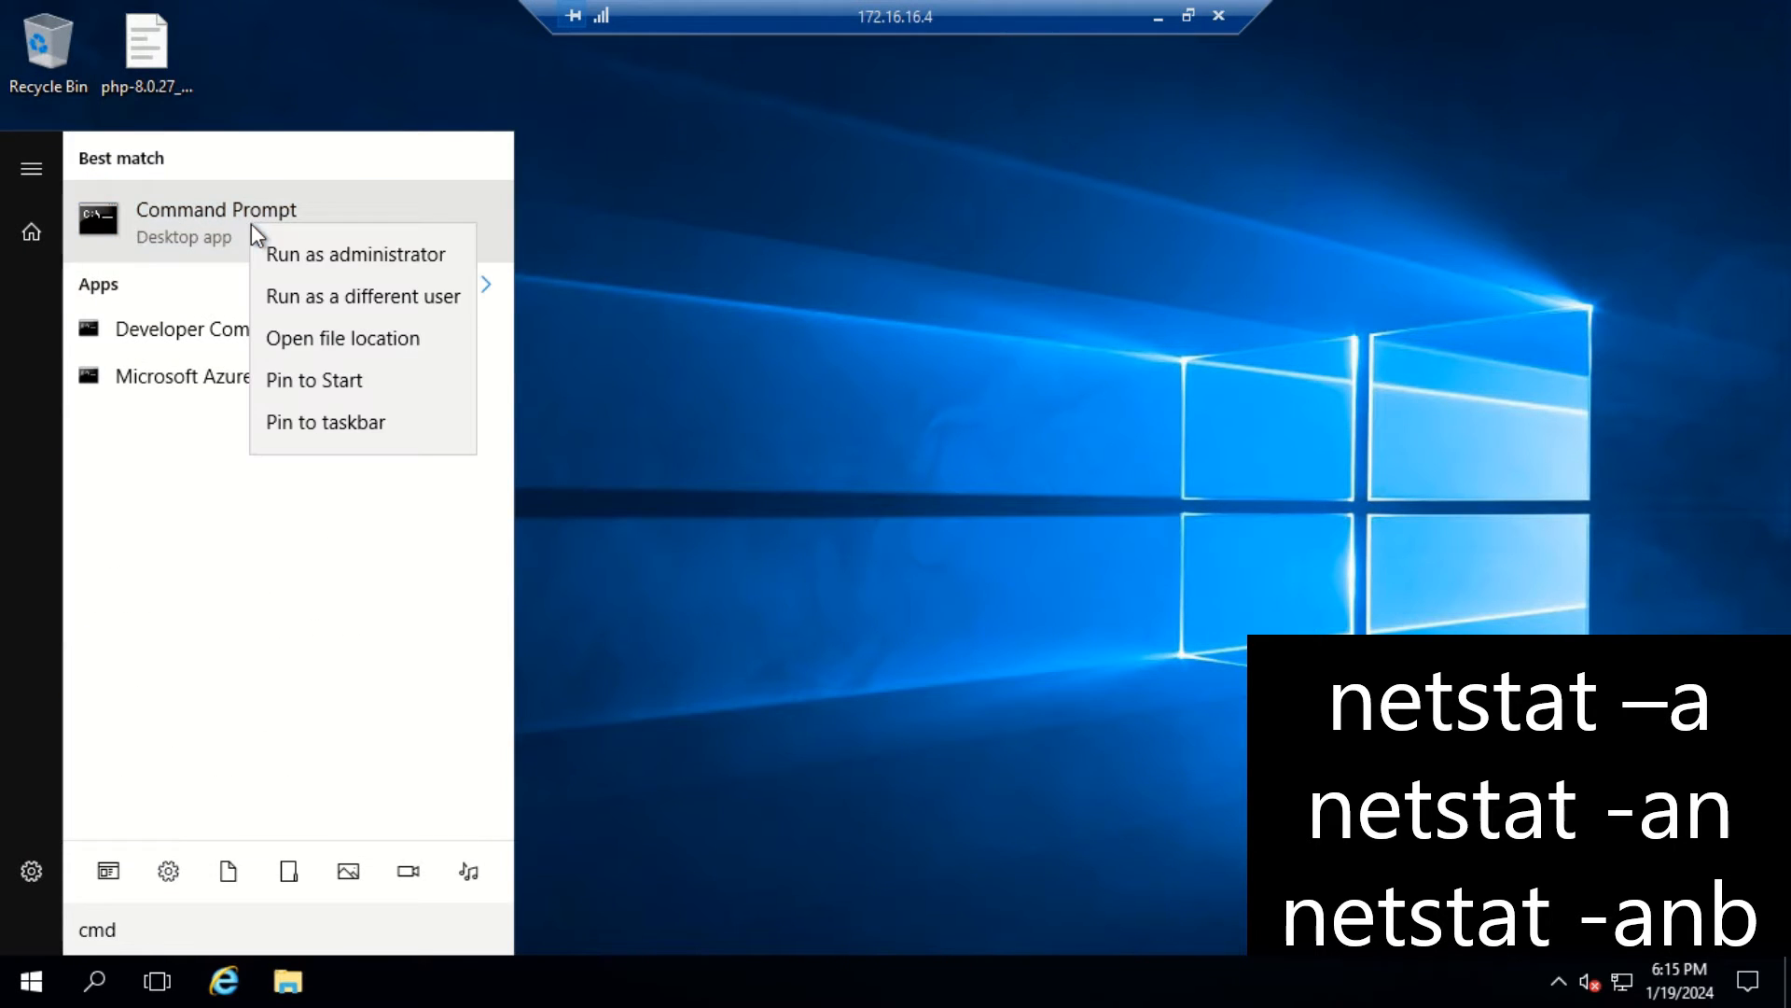
click(355, 254)
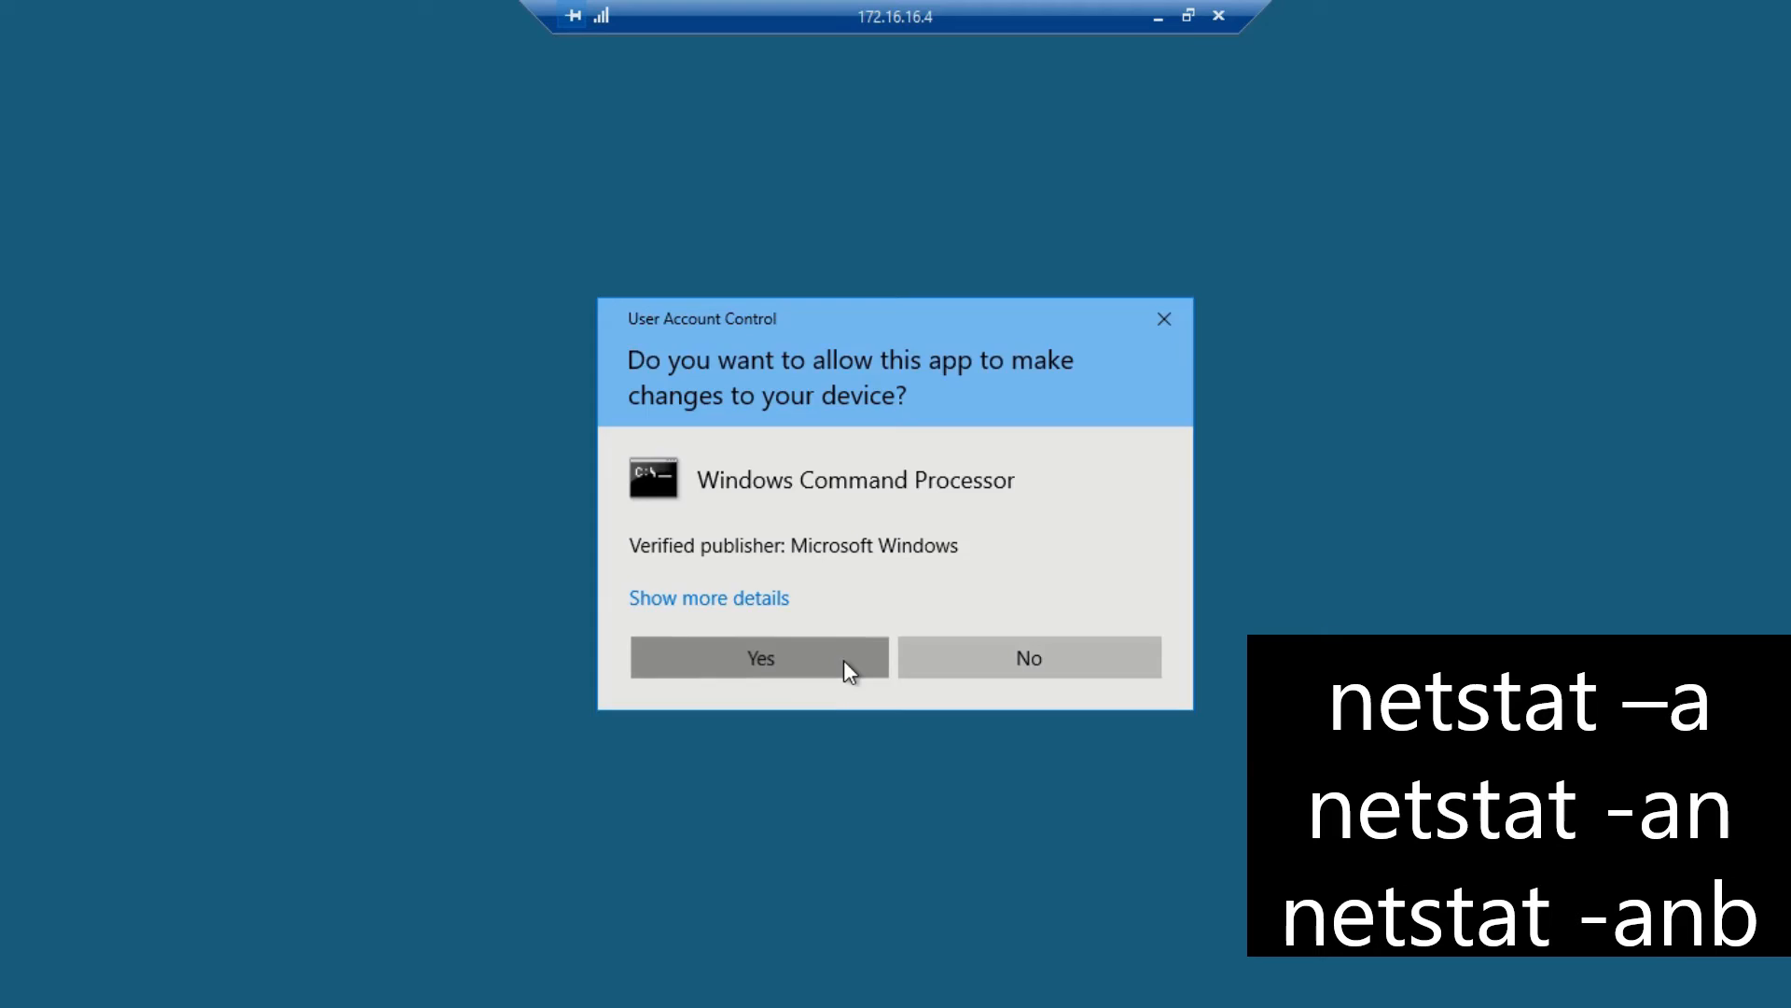
click(759, 657)
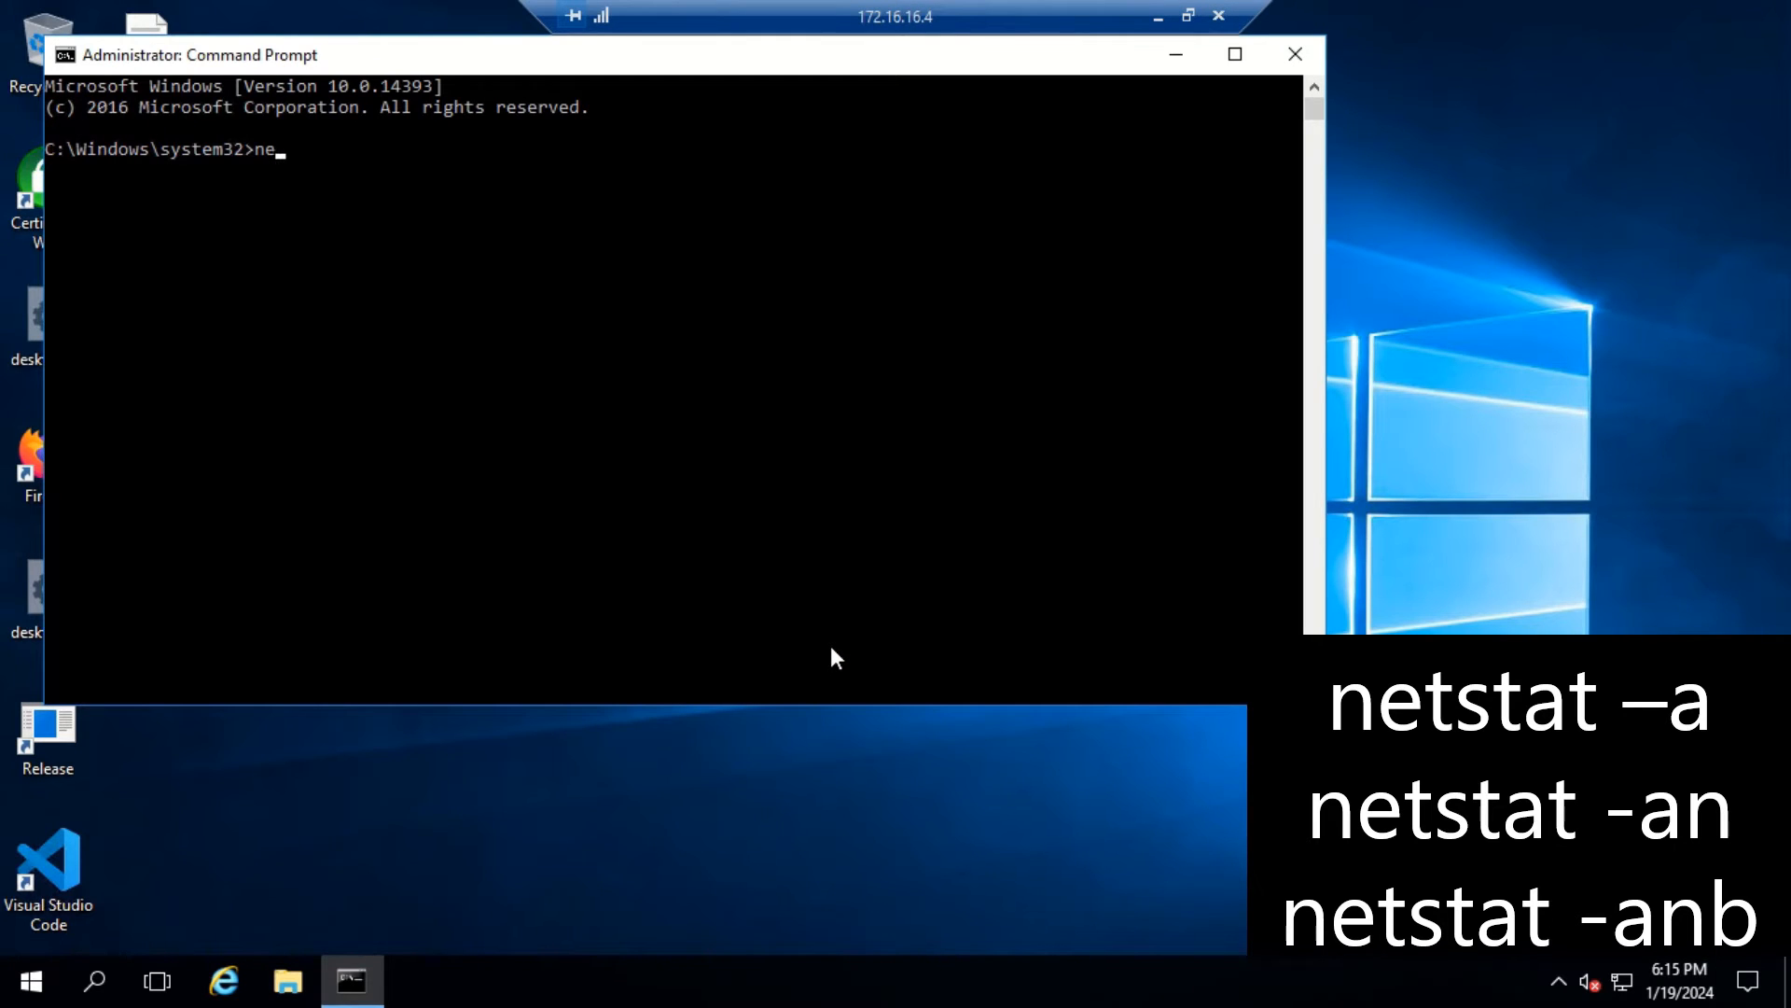
Step: Run netstat -anb and search its output for the 127.0.0 loopback address
text(tstat)
text(127.0.0.)
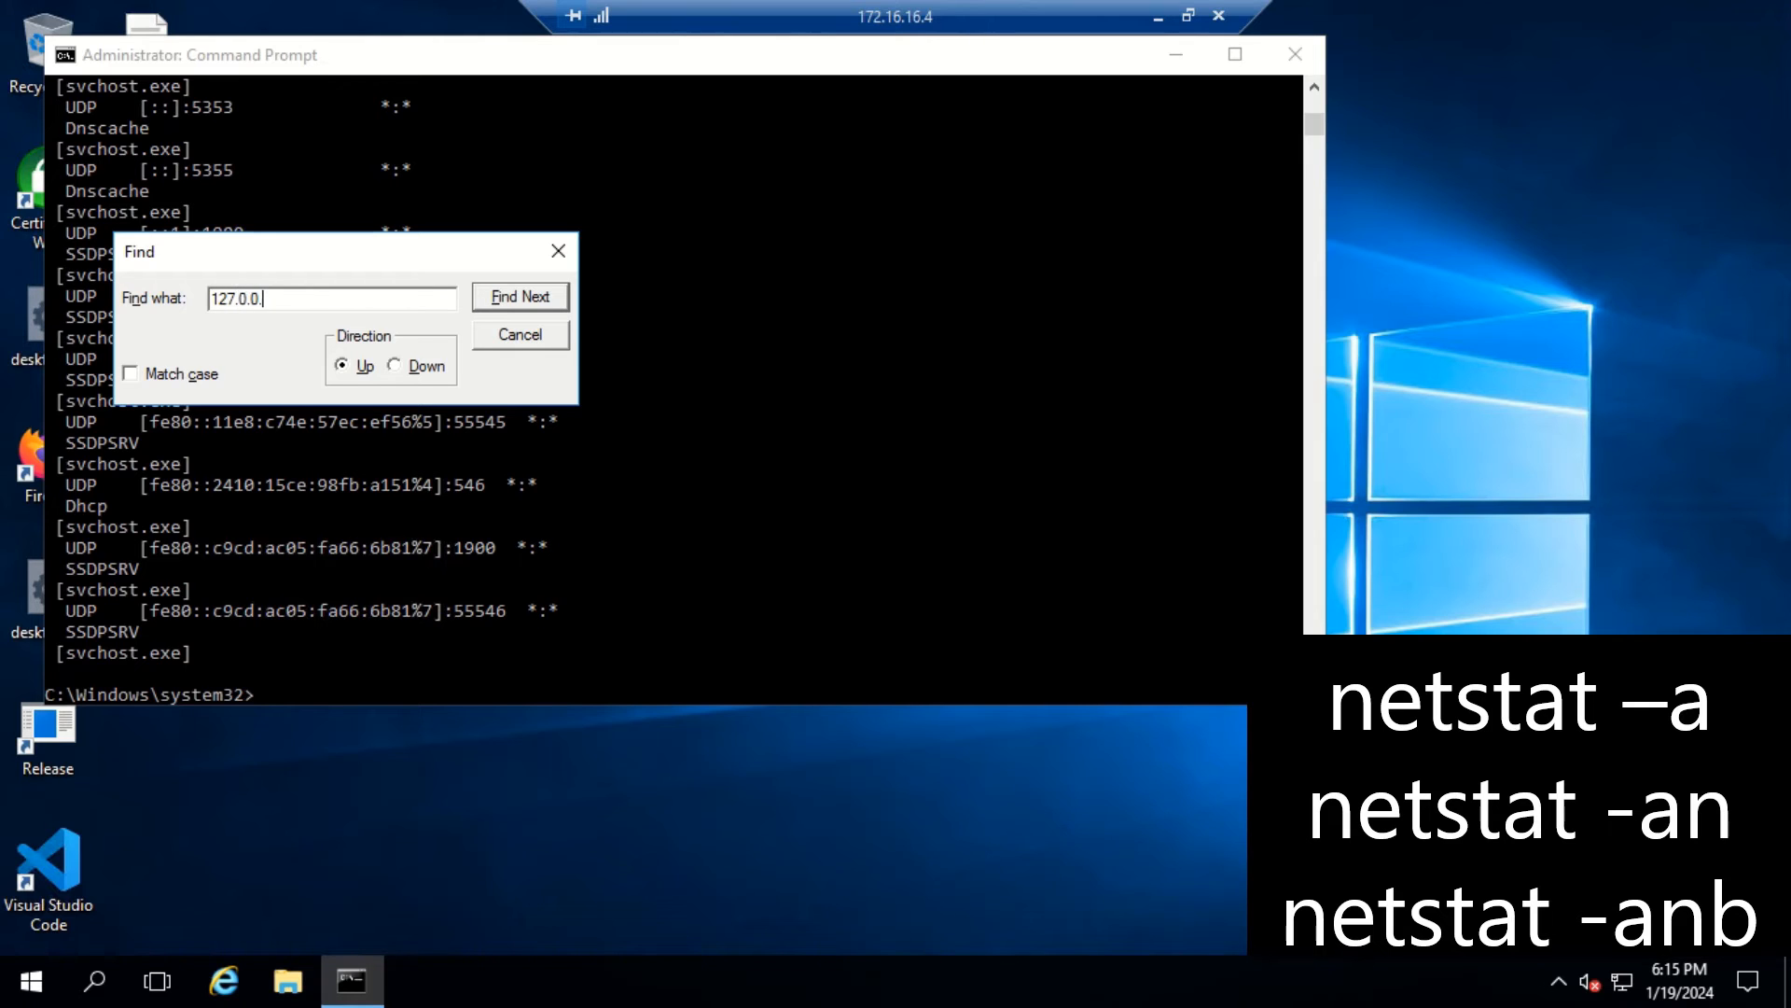
click(519, 297)
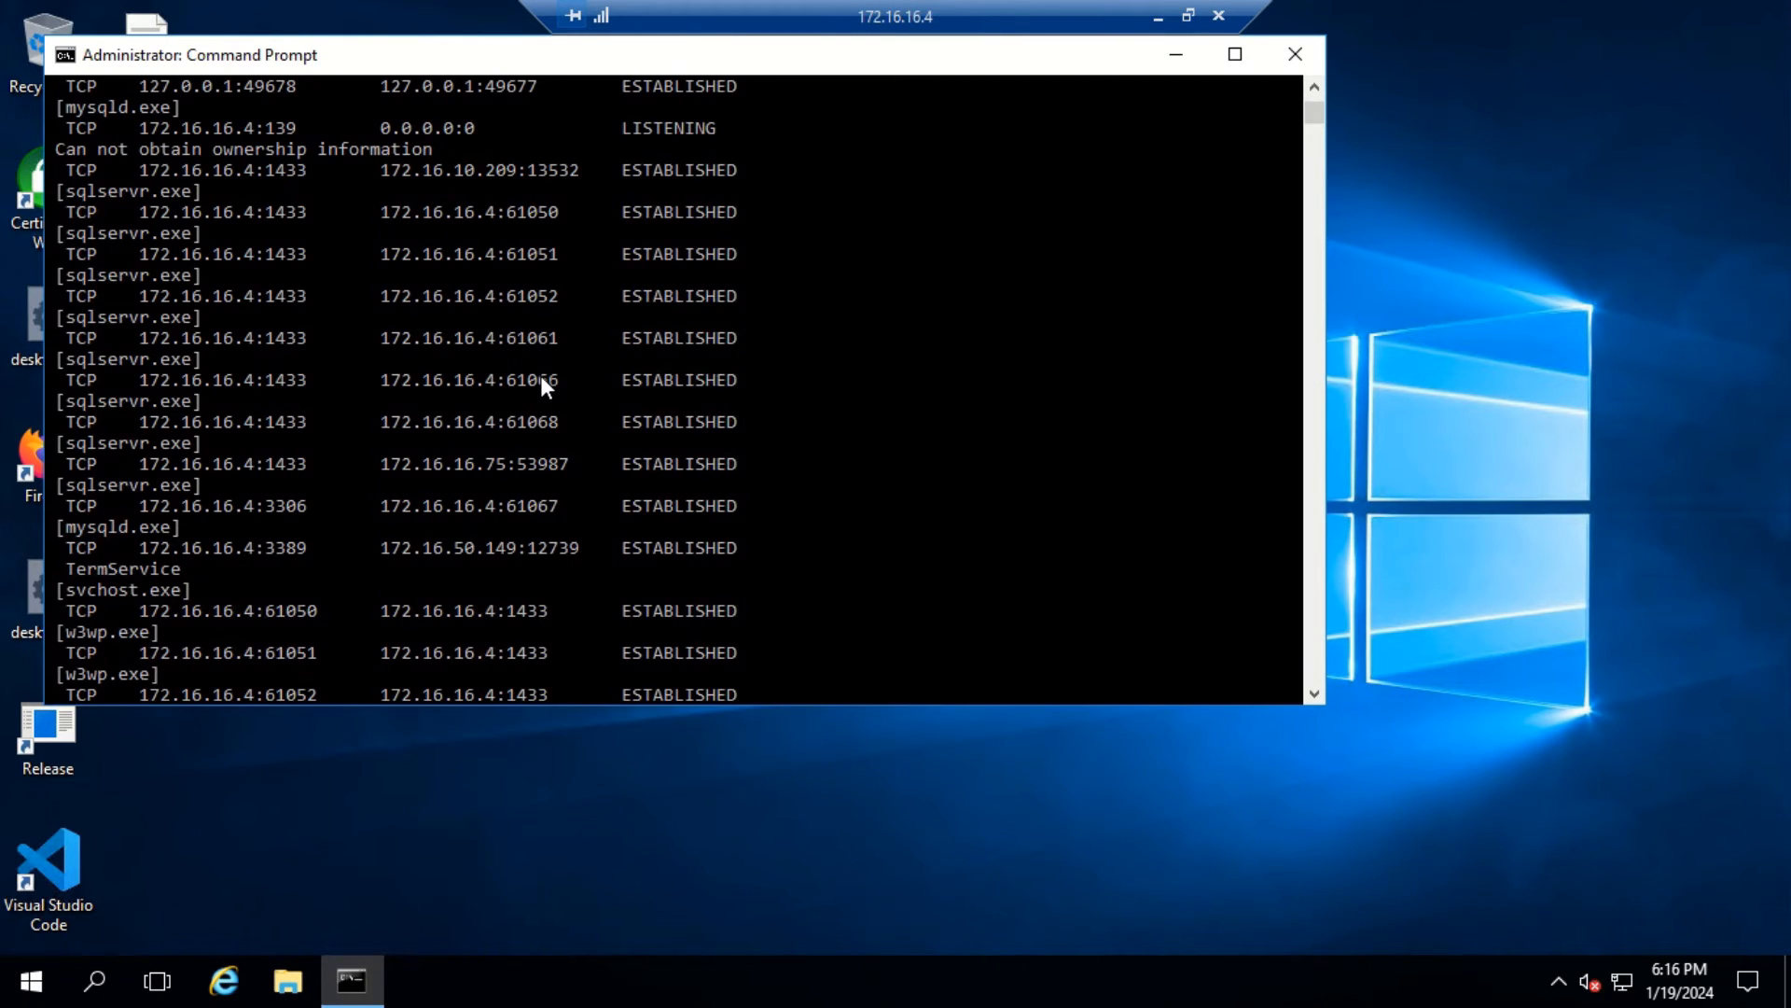
click(414, 982)
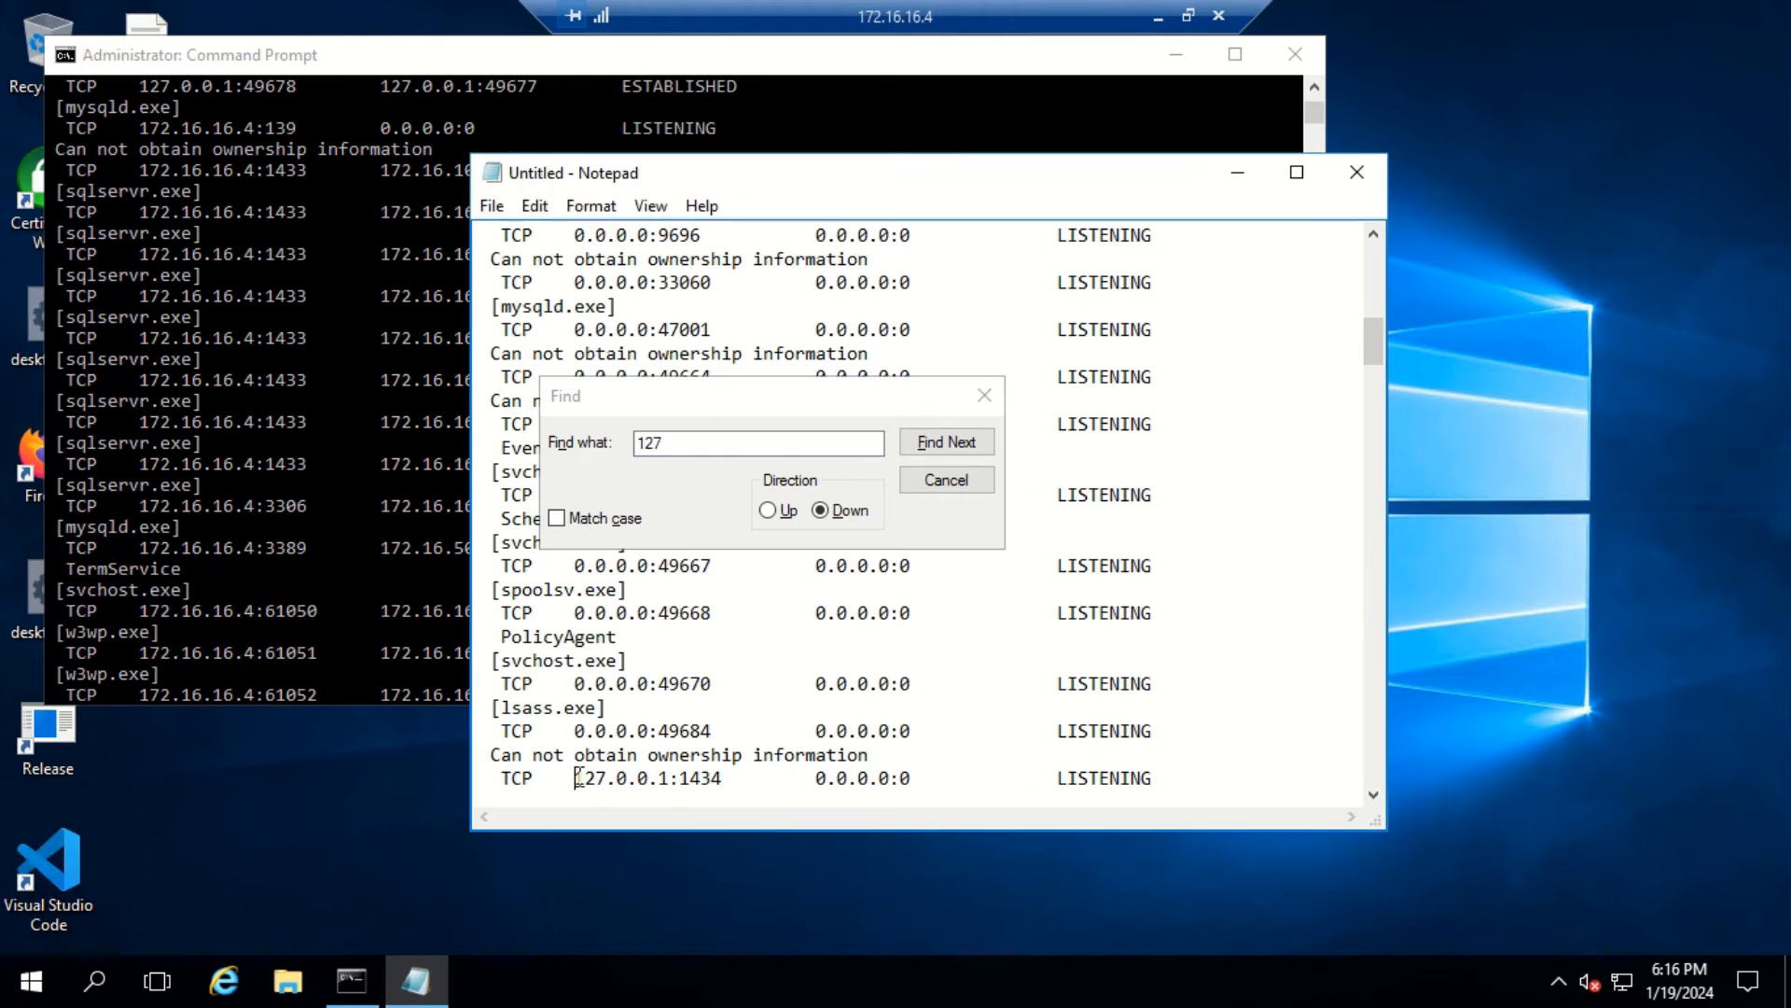
Step: Highlight LISTENING on the 127.0.0.1:1434 entry in the Notepad copy
double_click(1104, 780)
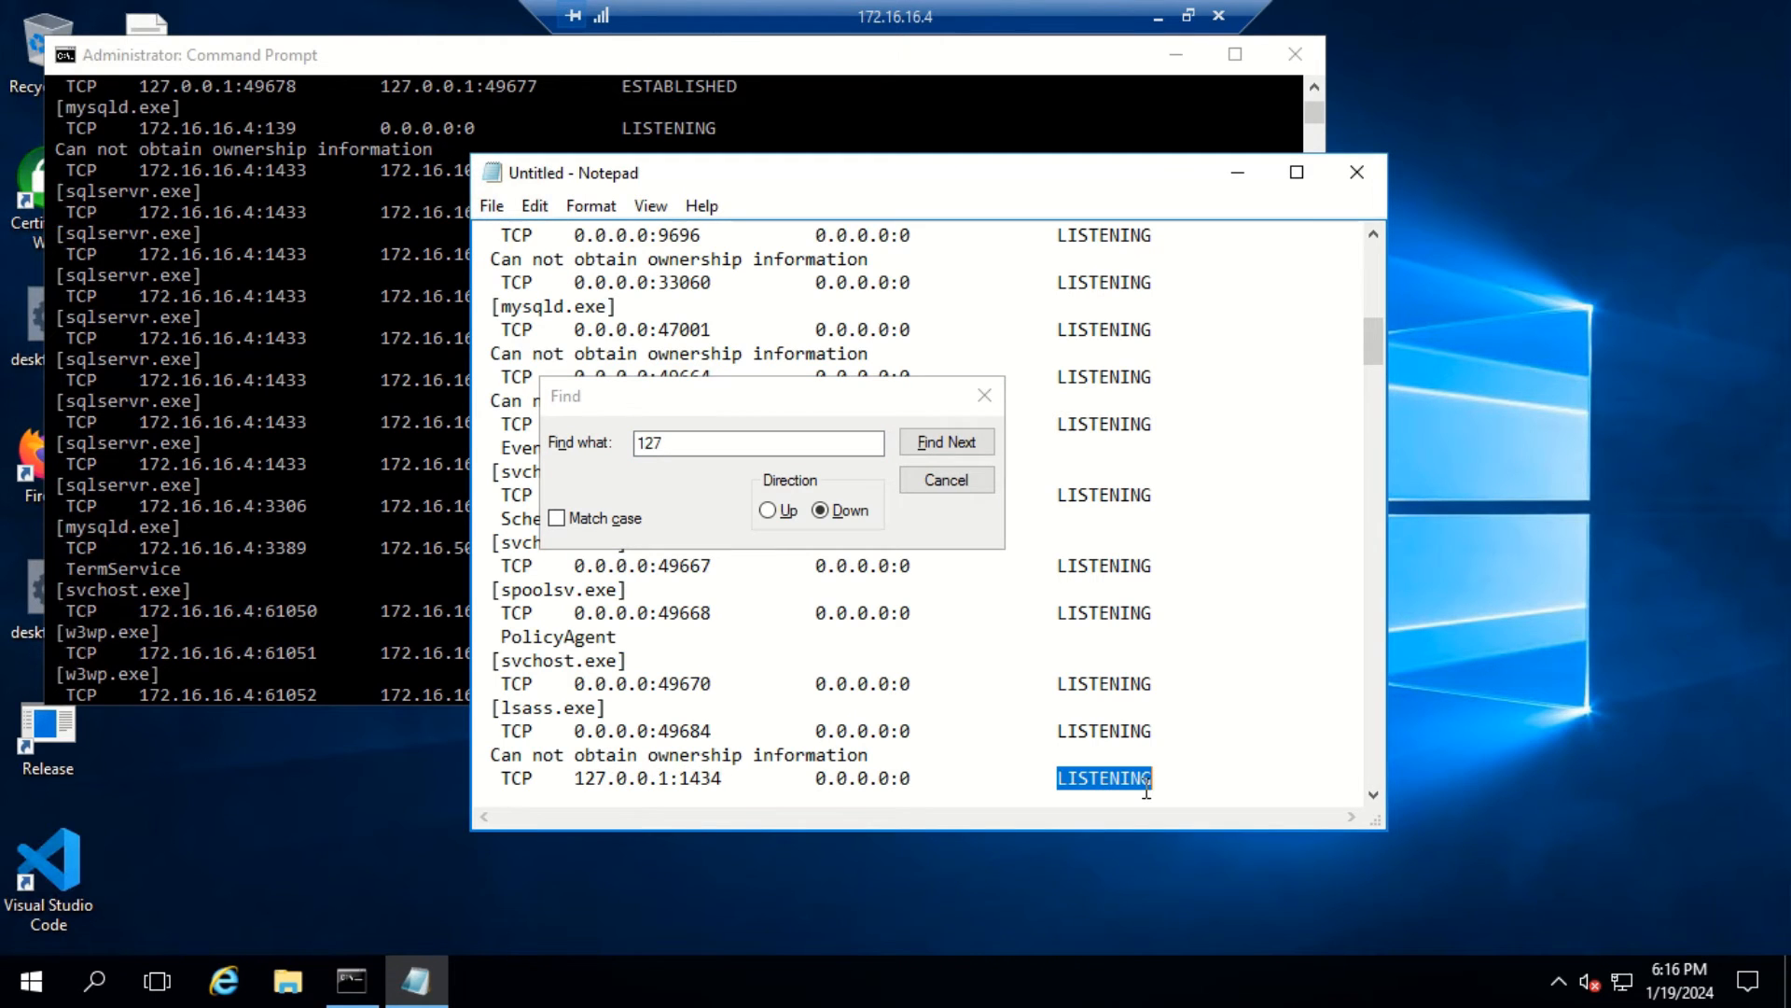